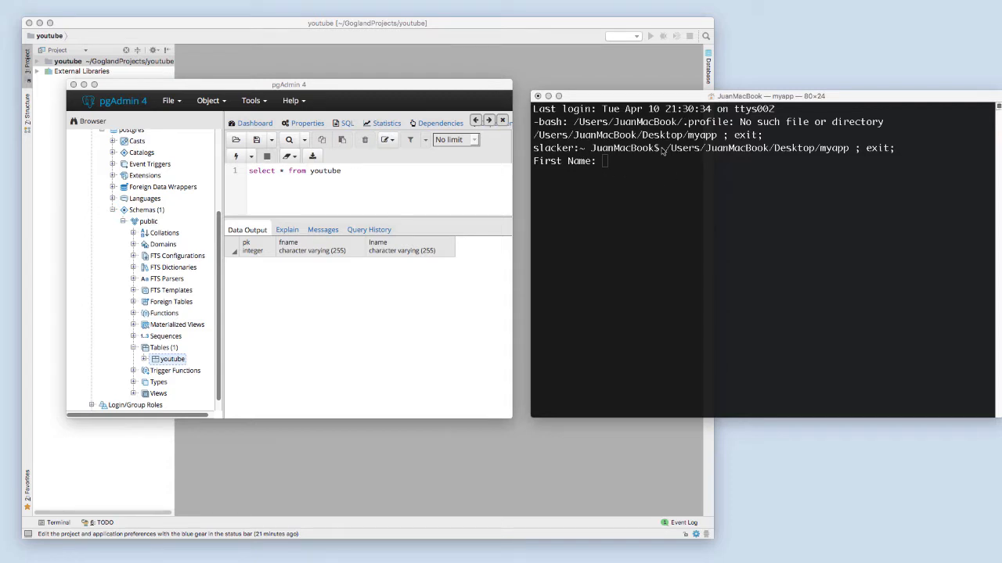
{"action": "mouse_move", "coordinate": [644, 161]}
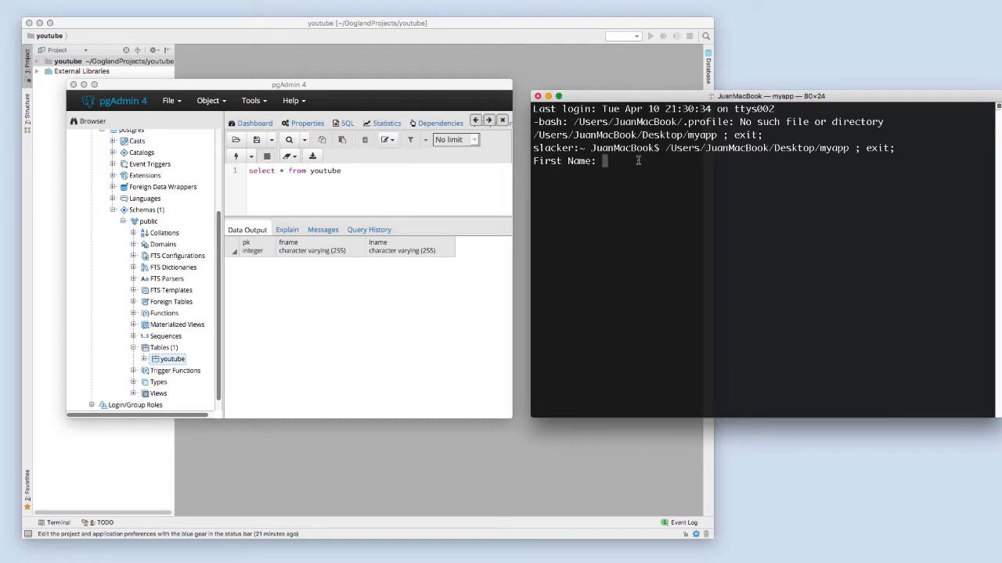
- Enter Tim Cook, James Bond and Meg Whitman into myapp, then run pgAdmin's select query
{"action": "type", "text": "Tim"}
{"action": "type", "text": "Cook"}
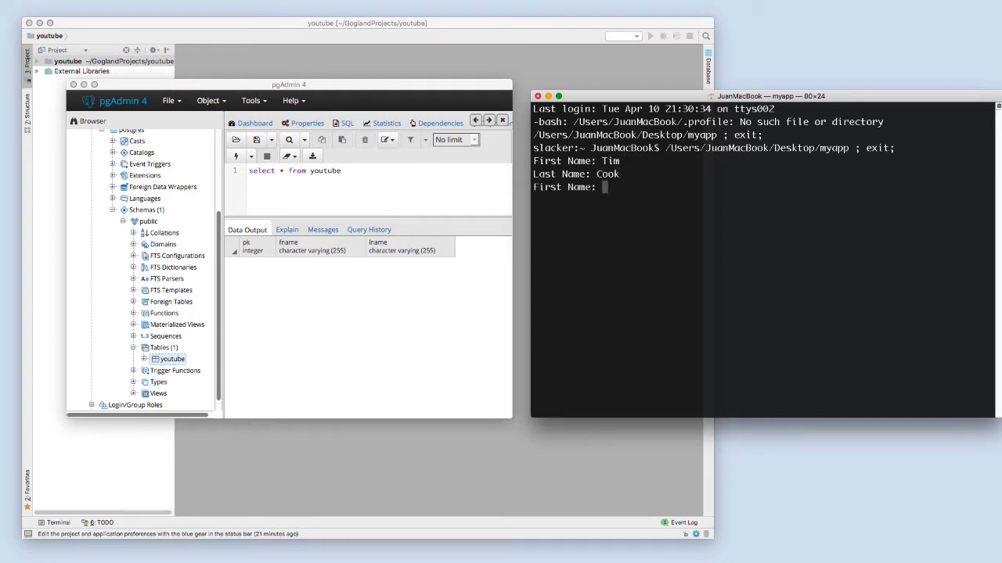
{"action": "type", "text": "James"}
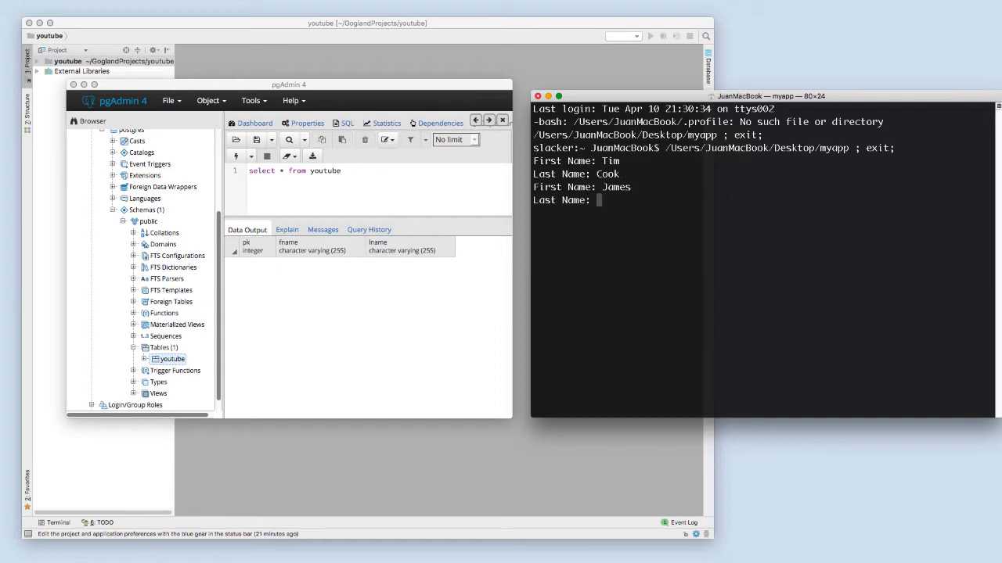
{"action": "type", "text": "Bond"}
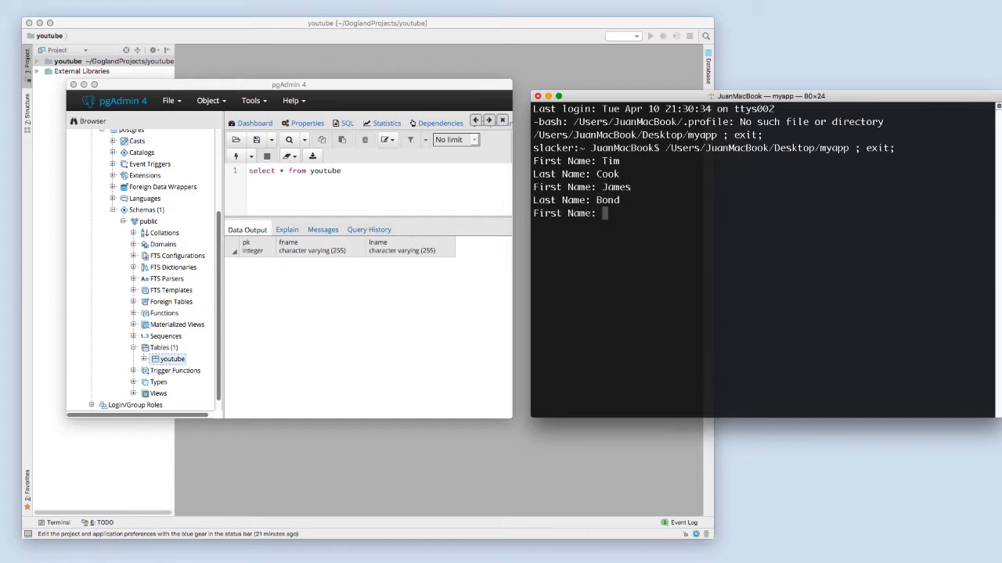
{"action": "type", "text": "Meg"}
{"action": "type", "text": "W"}
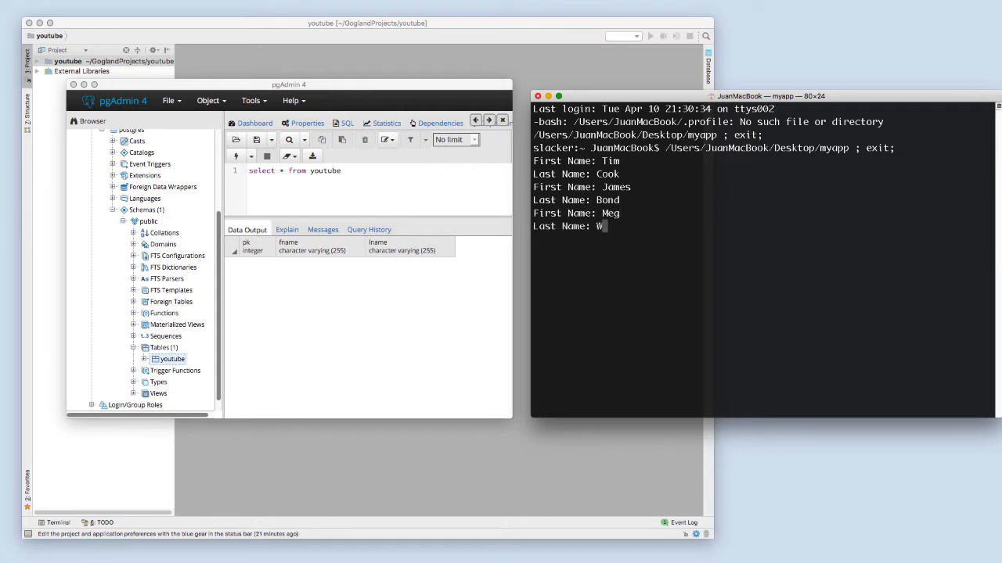
{"action": "key", "text": "Return"}
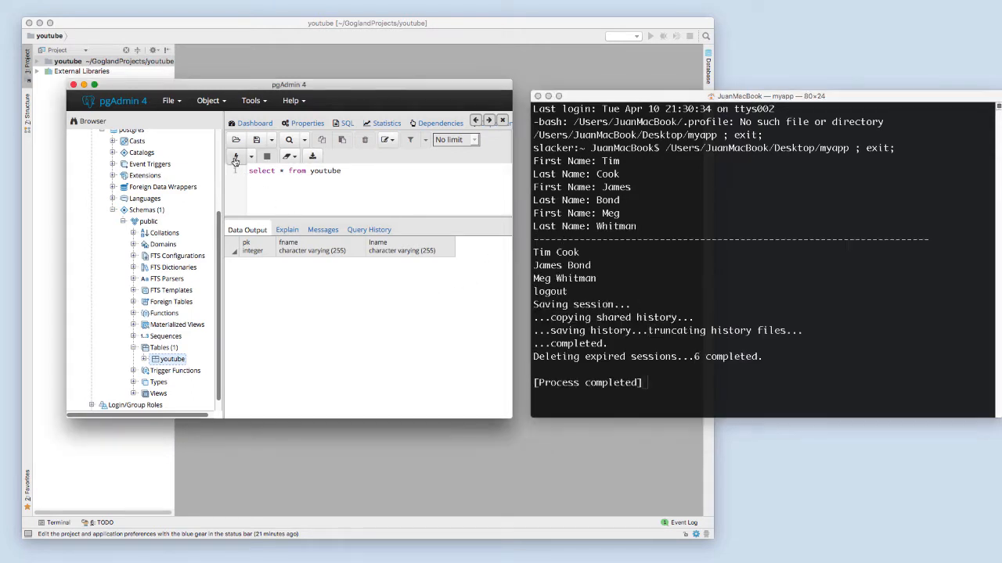
{"action": "left_click", "coordinate": [236, 156]}
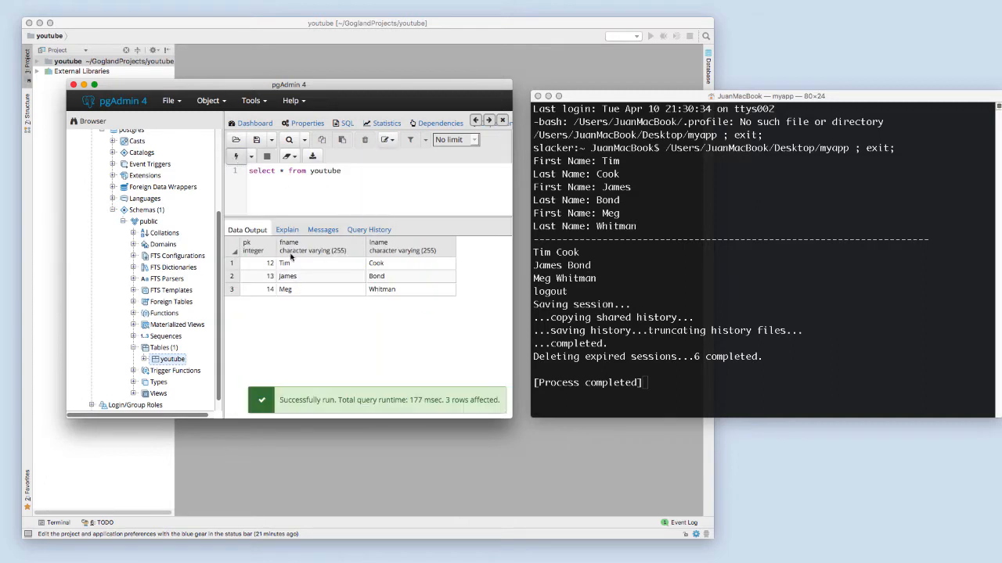
{"action": "mouse_move", "coordinate": [344, 304]}
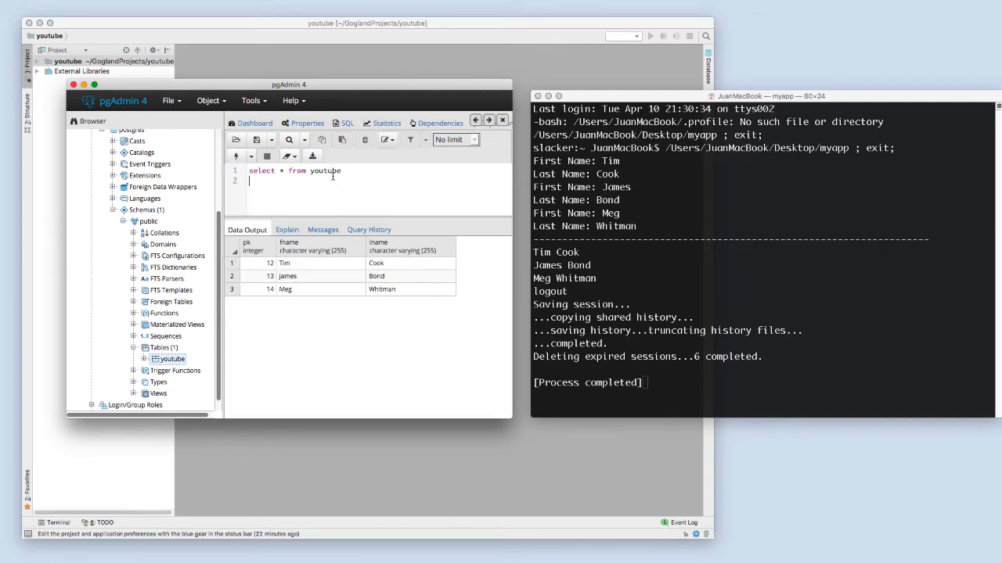
- Leave pgAdmin and Terminal and bring Chrome's GoLand download page forward
{"action": "type", "text": "trun"}
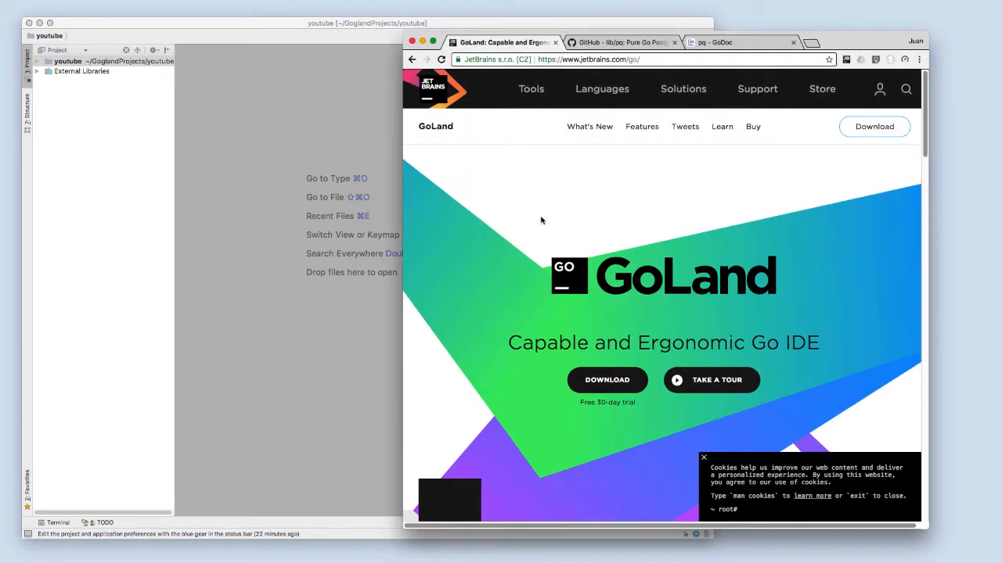
- Switch to the 'pq - GoDoc' tab to read the pq driver documentation
{"action": "left_click", "coordinate": [724, 41]}
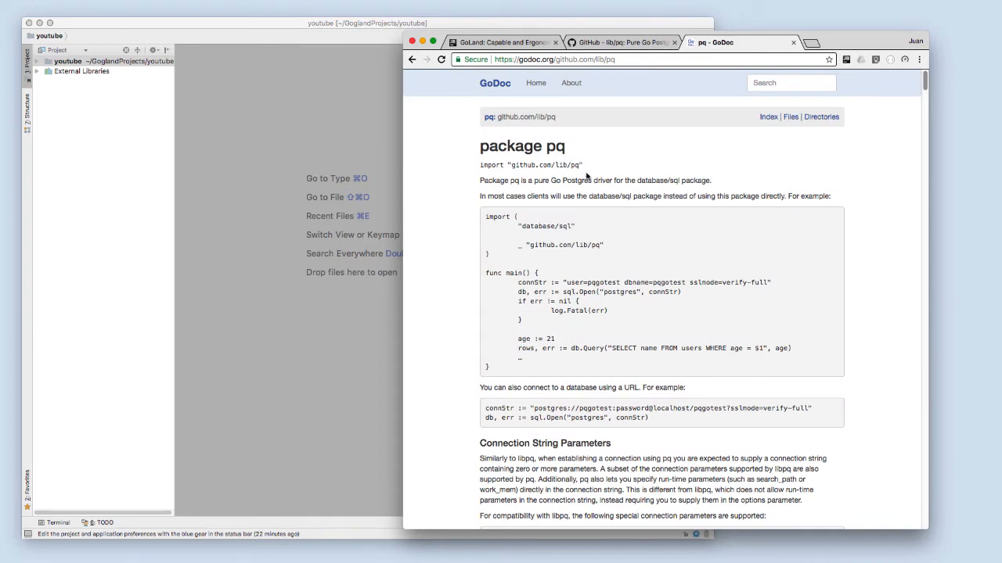
{"action": "mouse_move", "coordinate": [615, 105]}
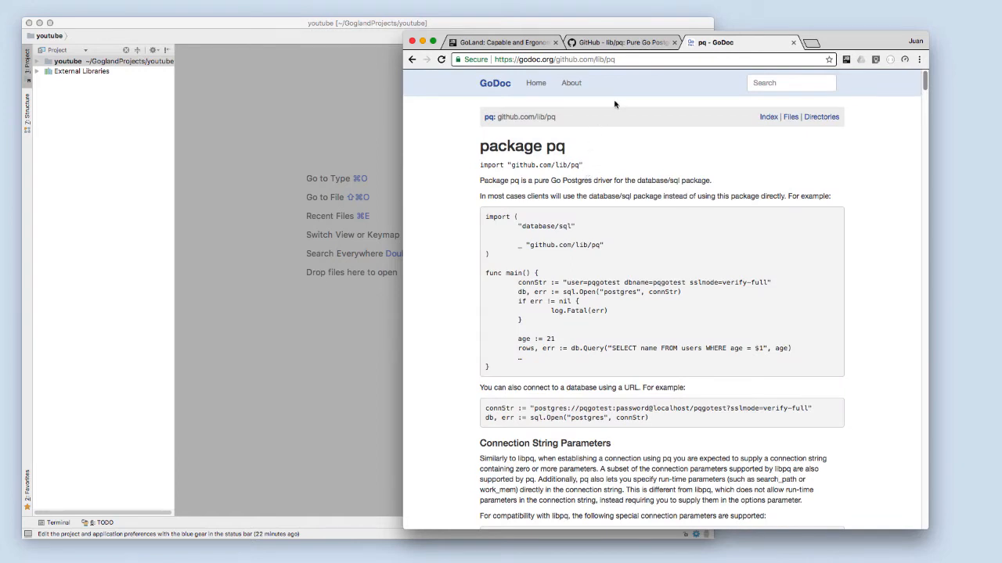
{"action": "mouse_move", "coordinate": [629, 43]}
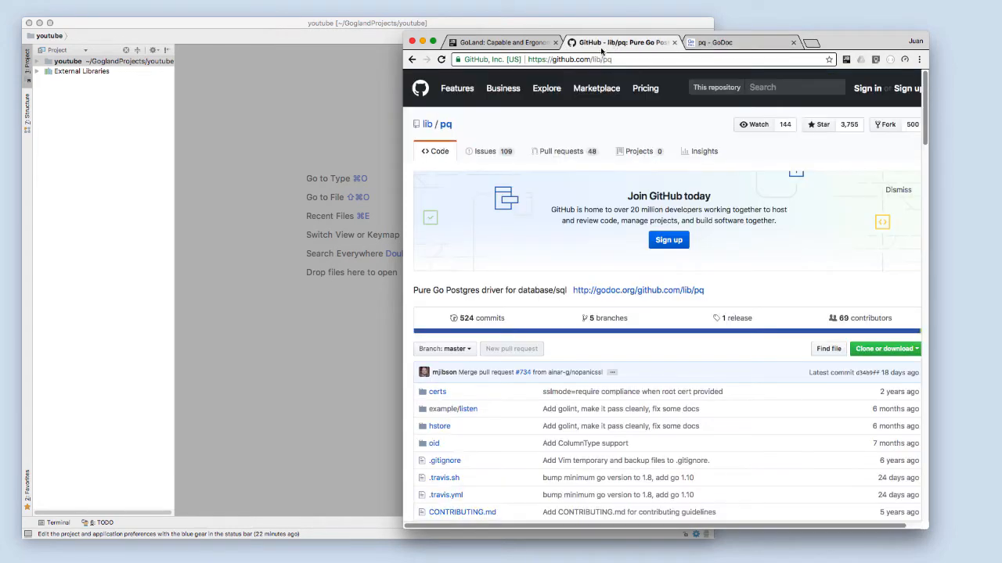
- Create the bin and pkg folders in the youtube project
{"action": "right_click", "coordinate": [68, 61]}
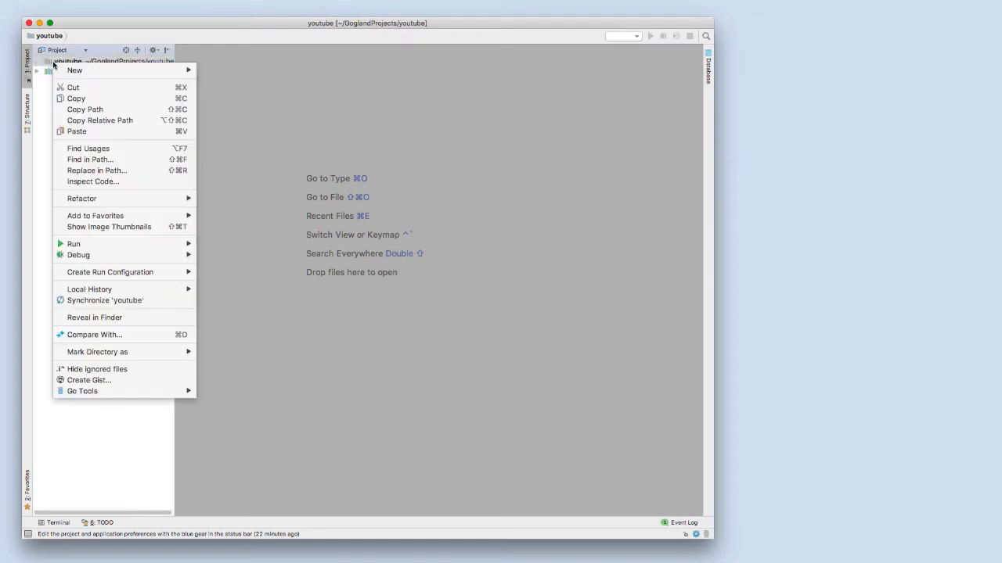
{"action": "left_click", "coordinate": [75, 70]}
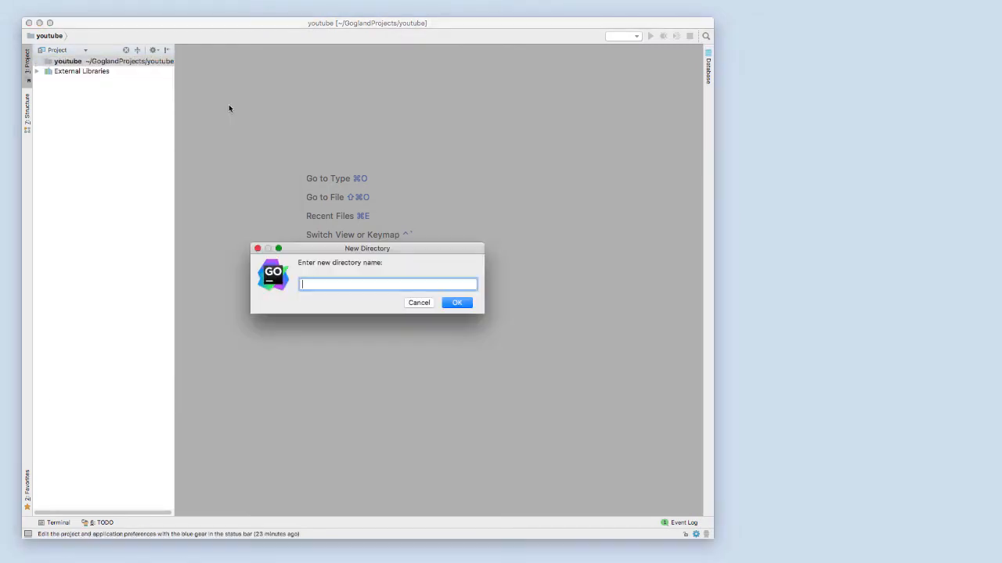
{"action": "left_click", "coordinate": [418, 302]}
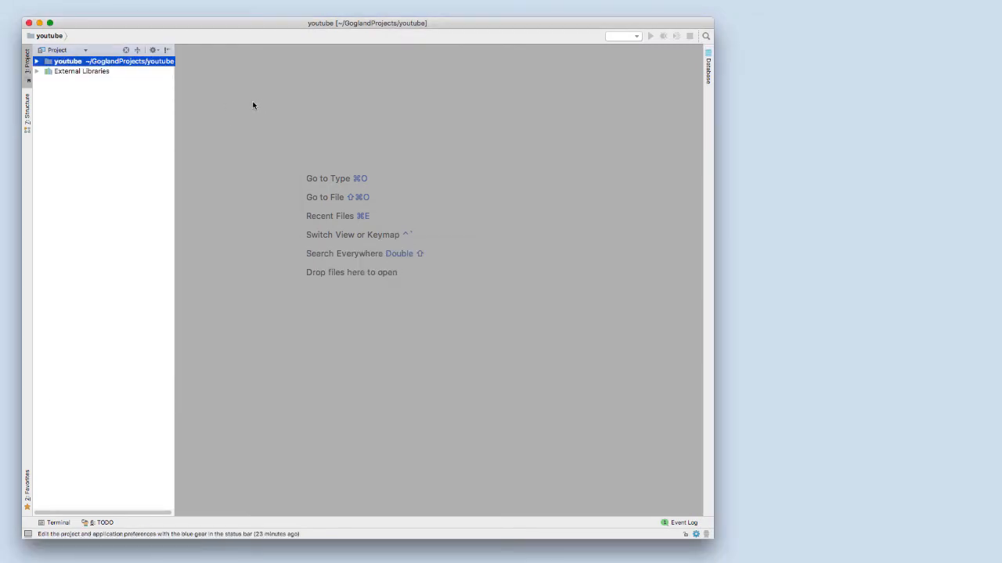
{"action": "right_click", "coordinate": [94, 60]}
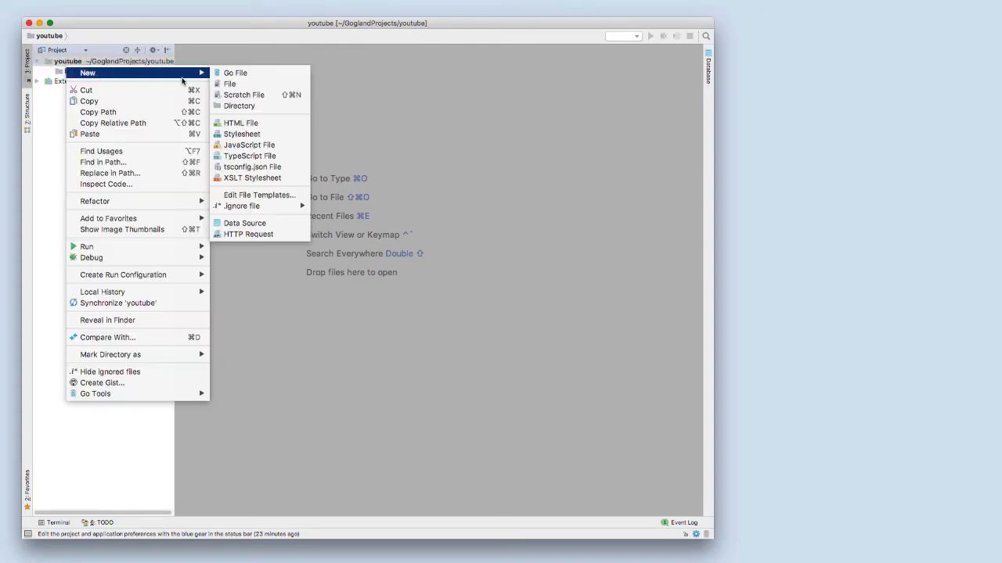
{"action": "left_click", "coordinate": [239, 105]}
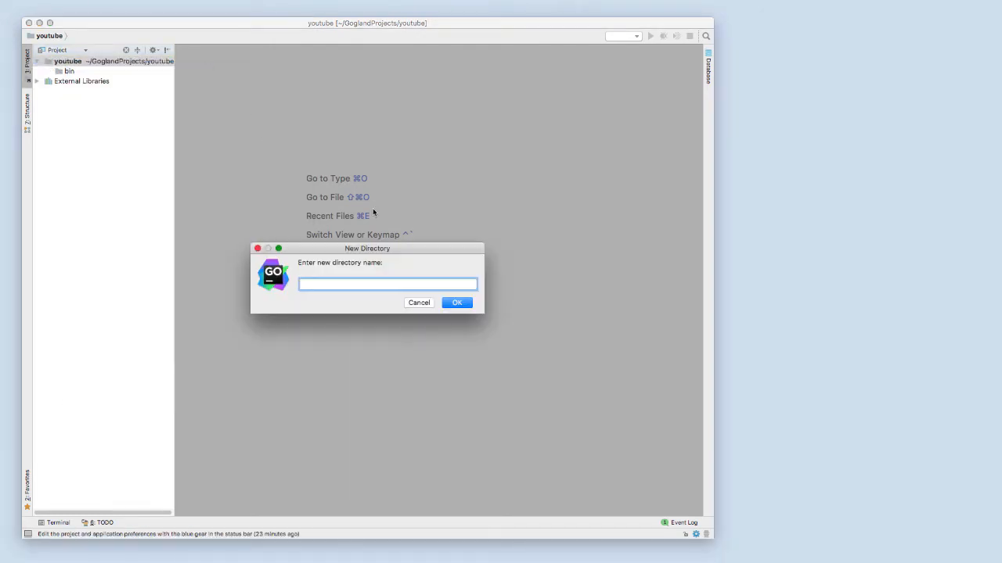
{"action": "type", "text": "p"}
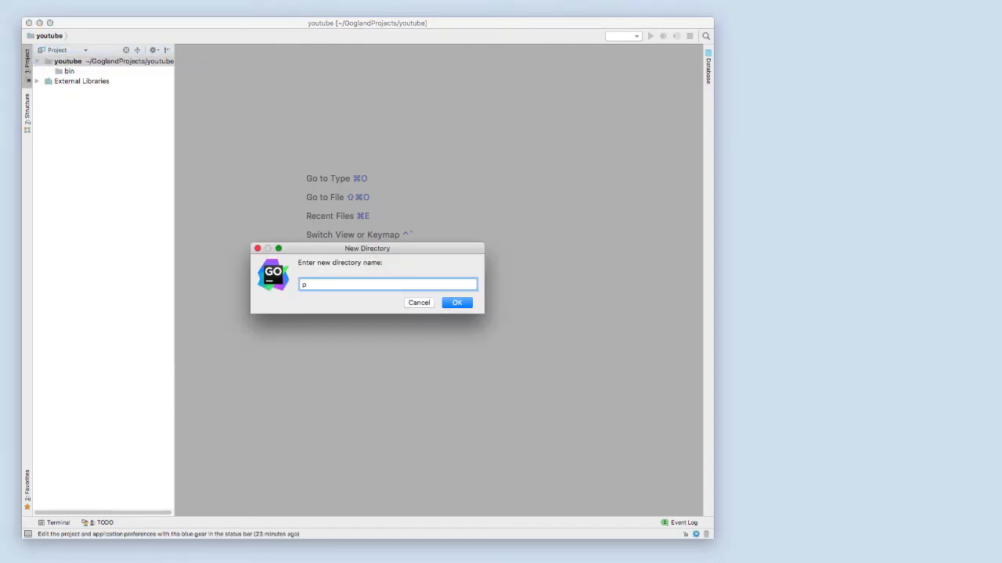
{"action": "left_click", "coordinate": [455, 302]}
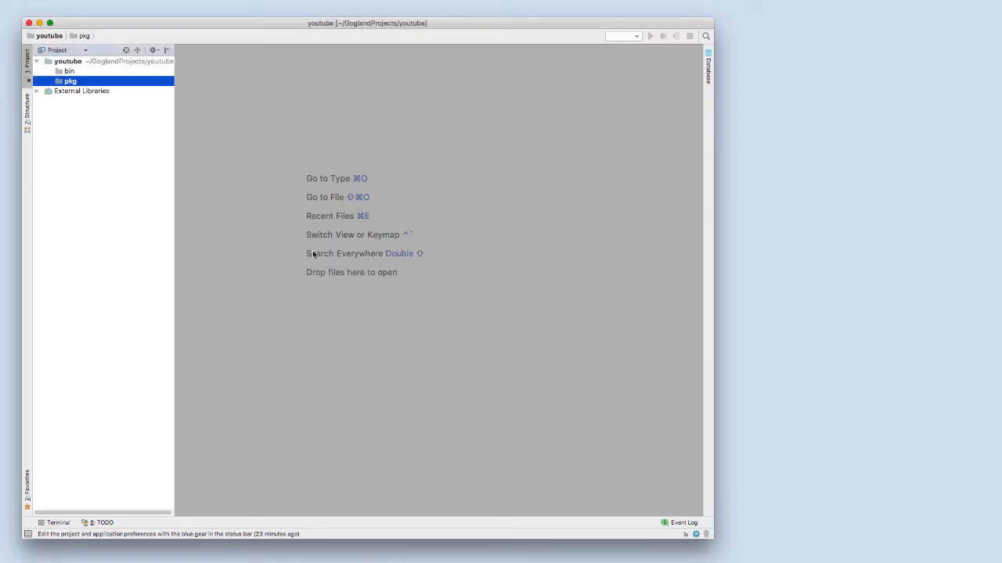
- Create a src folder in the project and a myapp folder inside it
{"action": "right_click", "coordinate": [72, 80]}
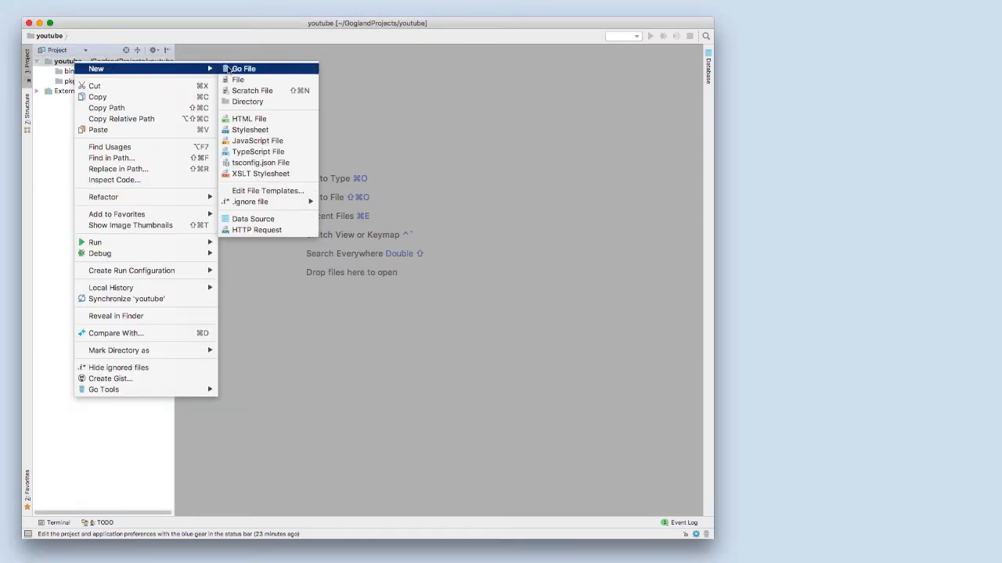
{"action": "left_click", "coordinate": [247, 102]}
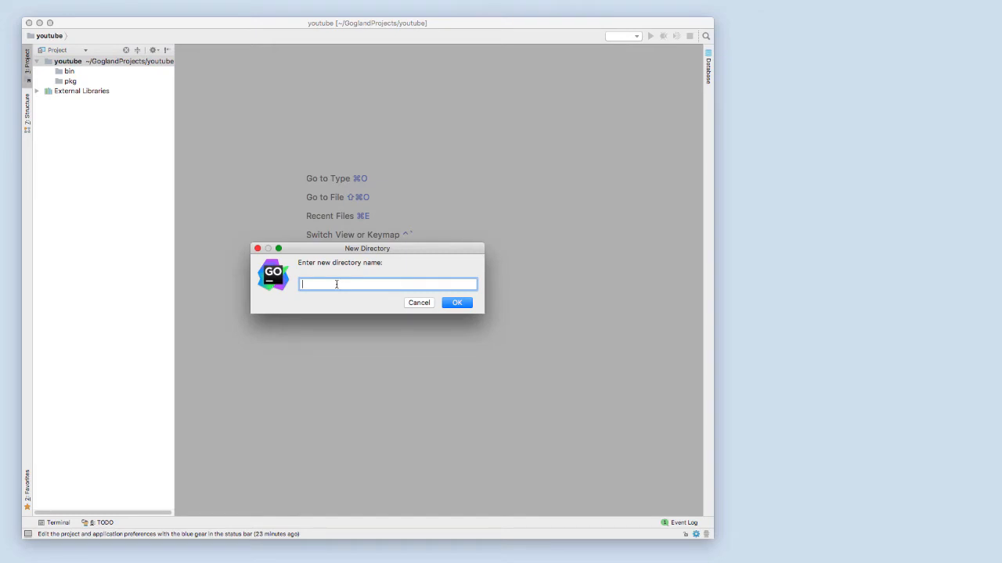
{"action": "type", "text": "src"}
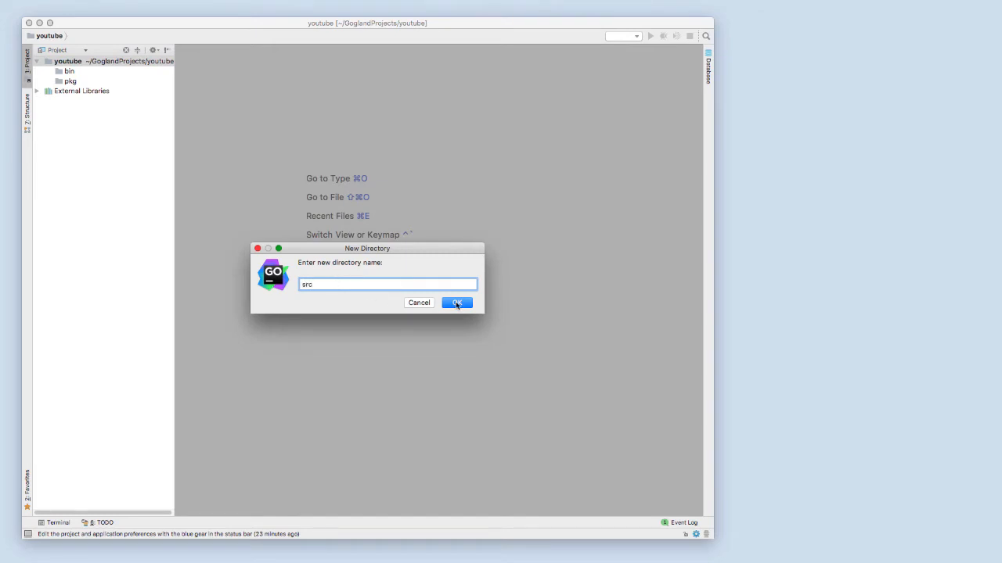
{"action": "left_click", "coordinate": [457, 303]}
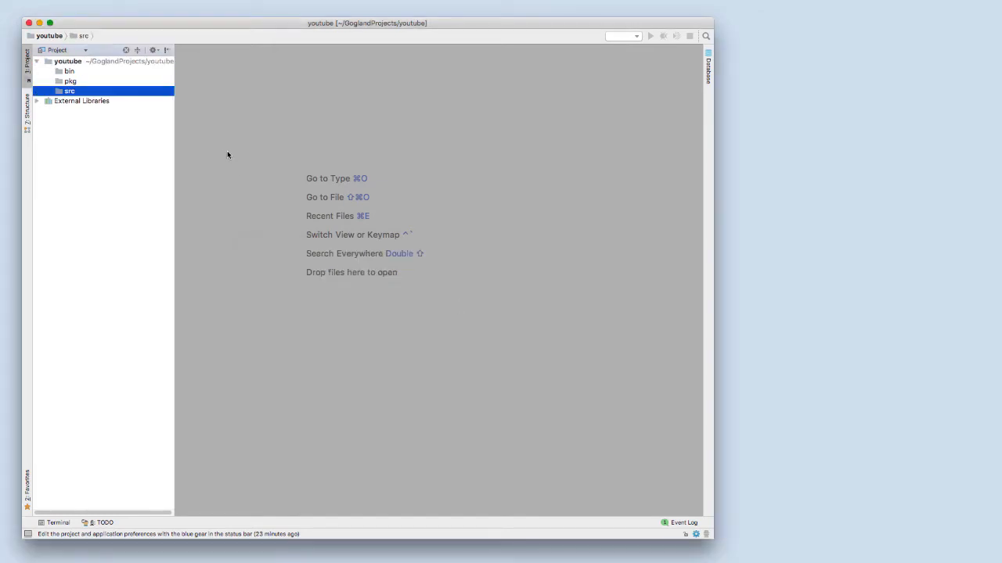
{"action": "right_click", "coordinate": [70, 91]}
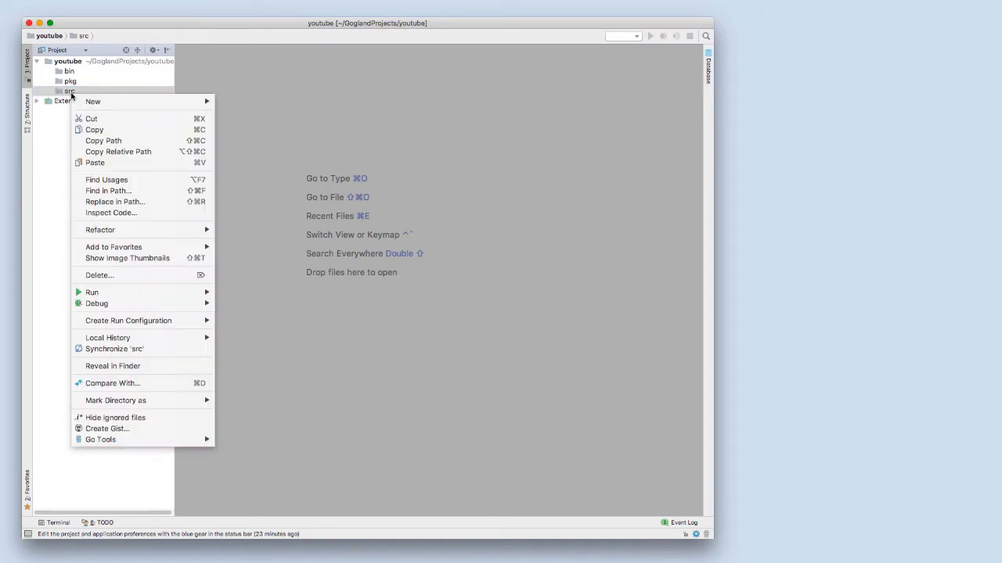
{"action": "mouse_move", "coordinate": [118, 151]}
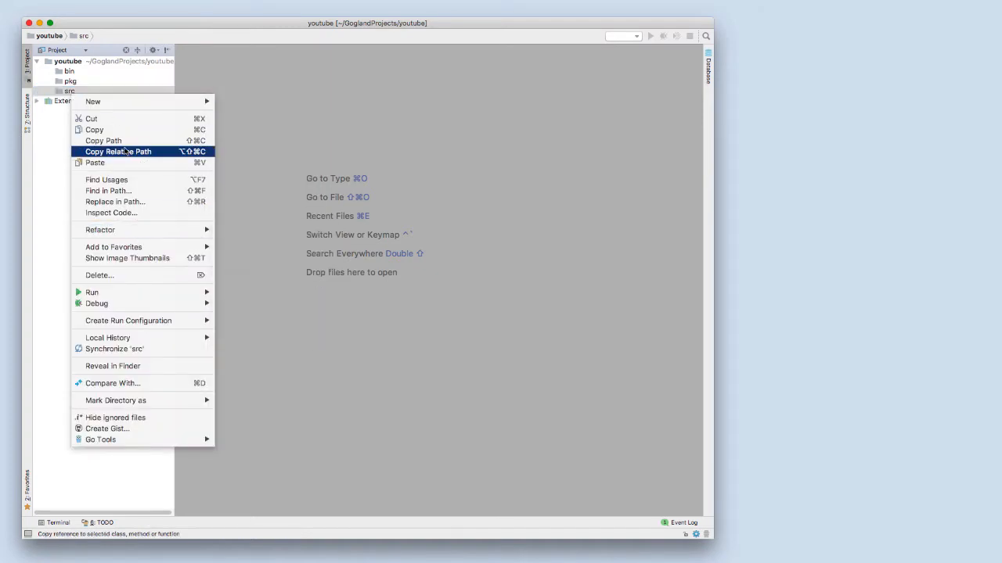
{"action": "mouse_move", "coordinate": [92, 101]}
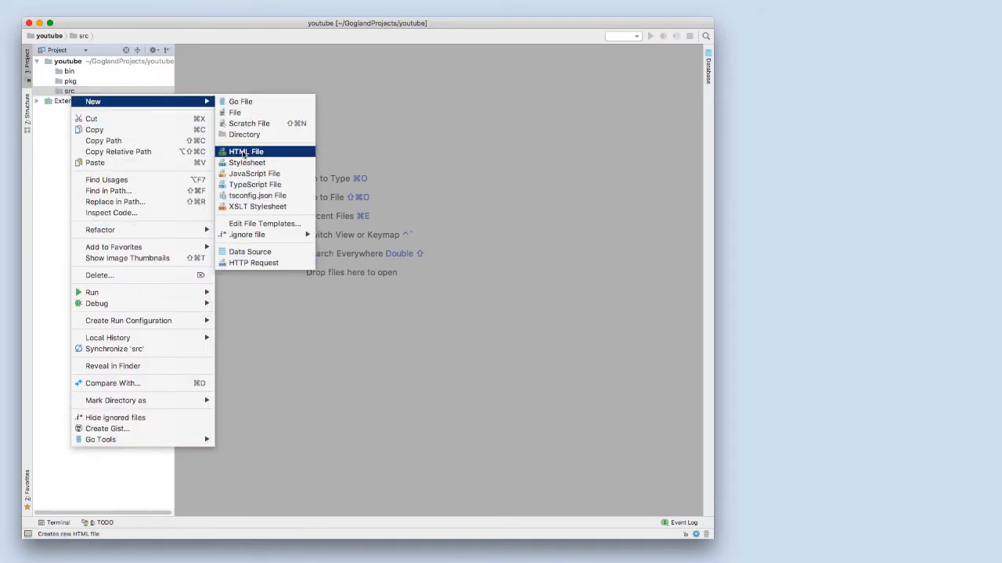
{"action": "left_click", "coordinate": [244, 134]}
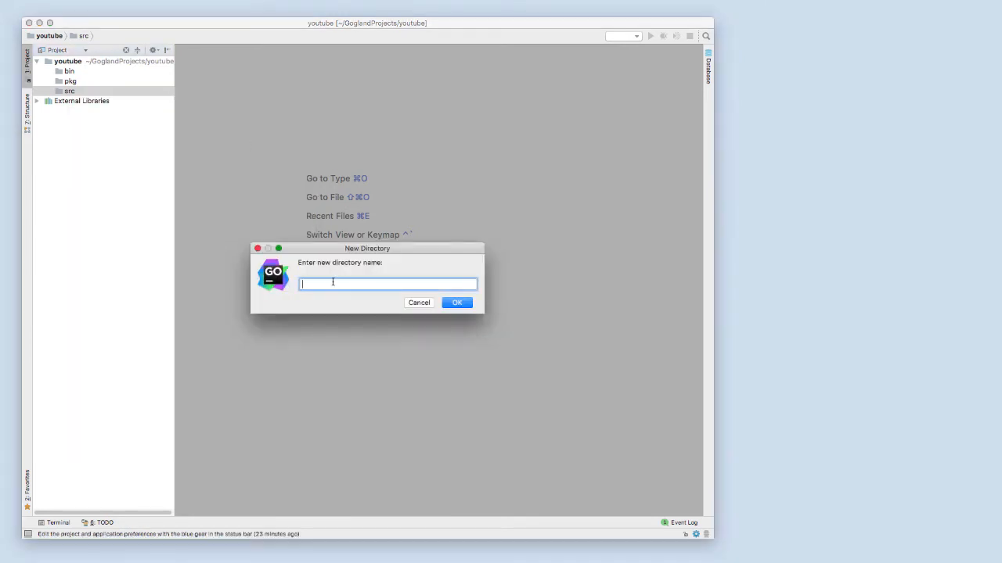
{"action": "type", "text": "myapp"}
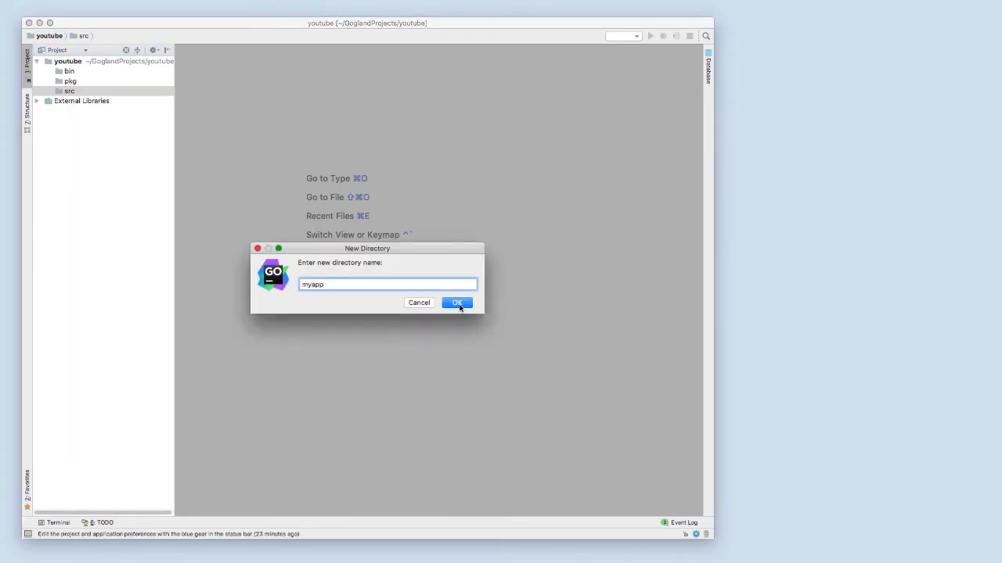
{"action": "left_click", "coordinate": [456, 302]}
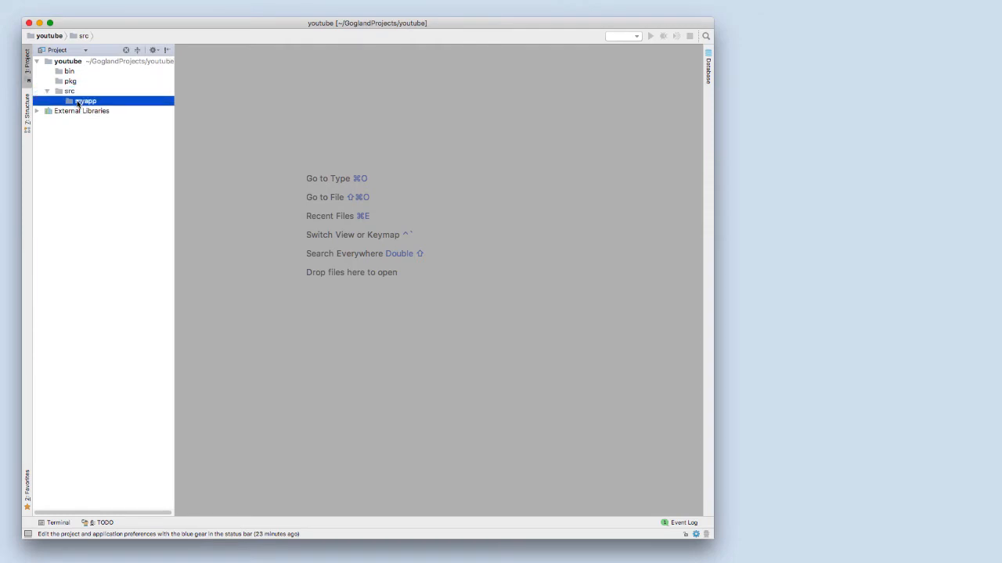
- Add a main.go Go file to myapp and set its package to main
{"action": "right_click", "coordinate": [85, 100]}
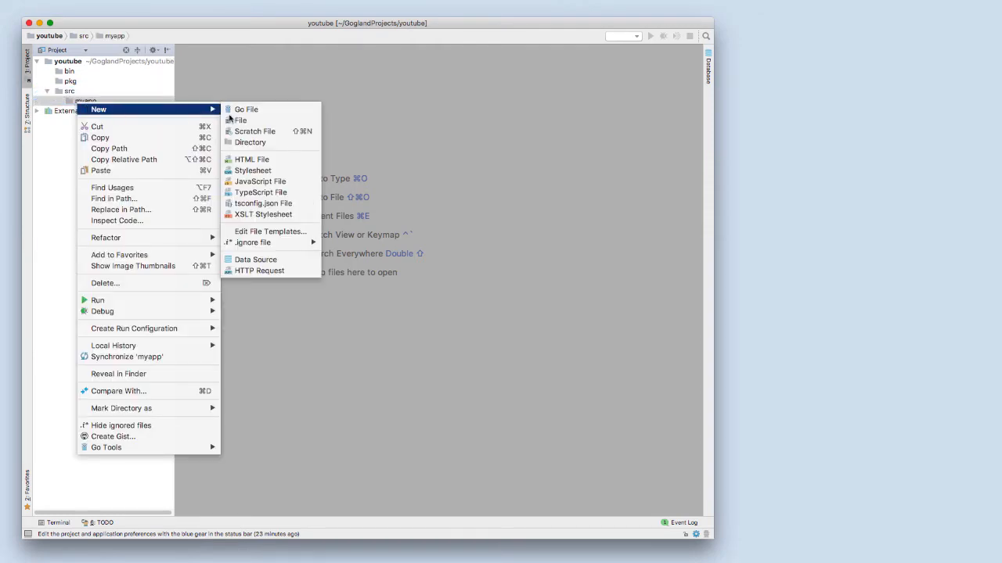
{"action": "left_click", "coordinate": [246, 109]}
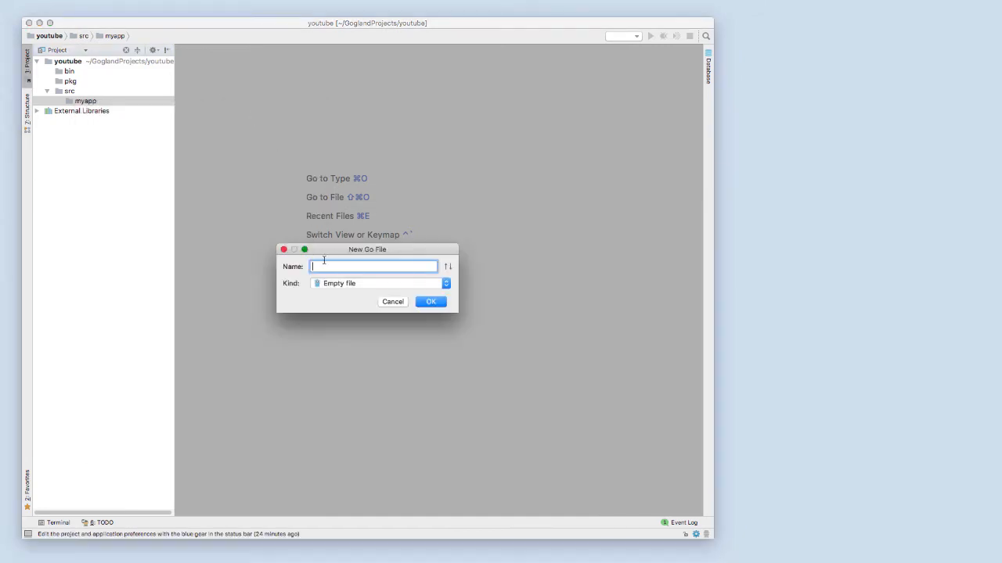
{"action": "type", "text": "main.go"}
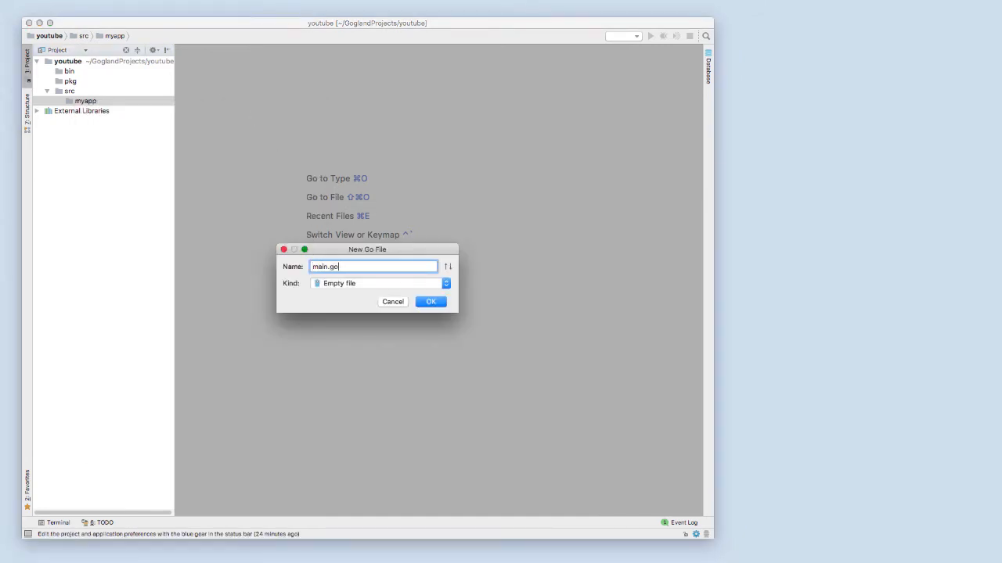
{"action": "left_click", "coordinate": [430, 301]}
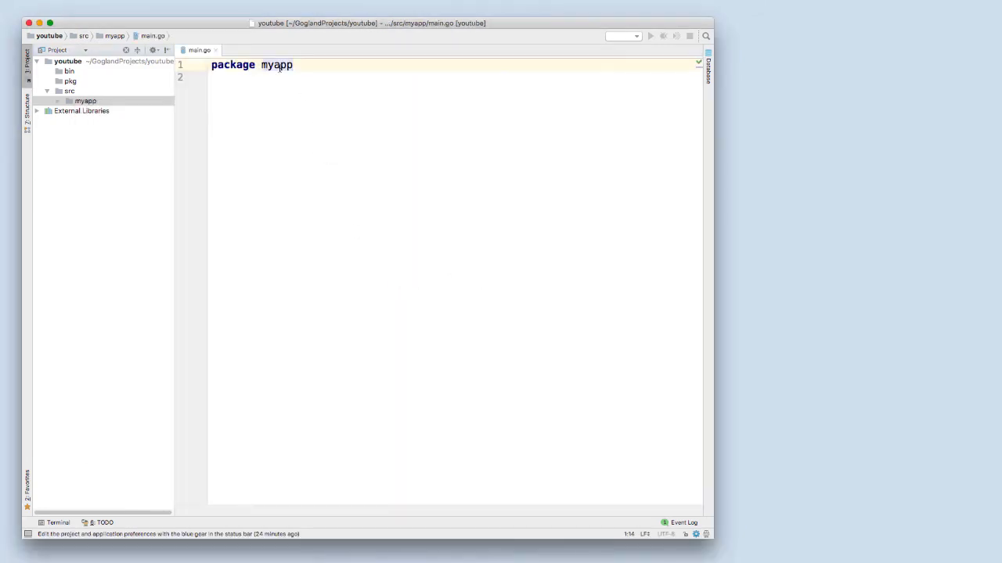
{"action": "type", "text": "main"}
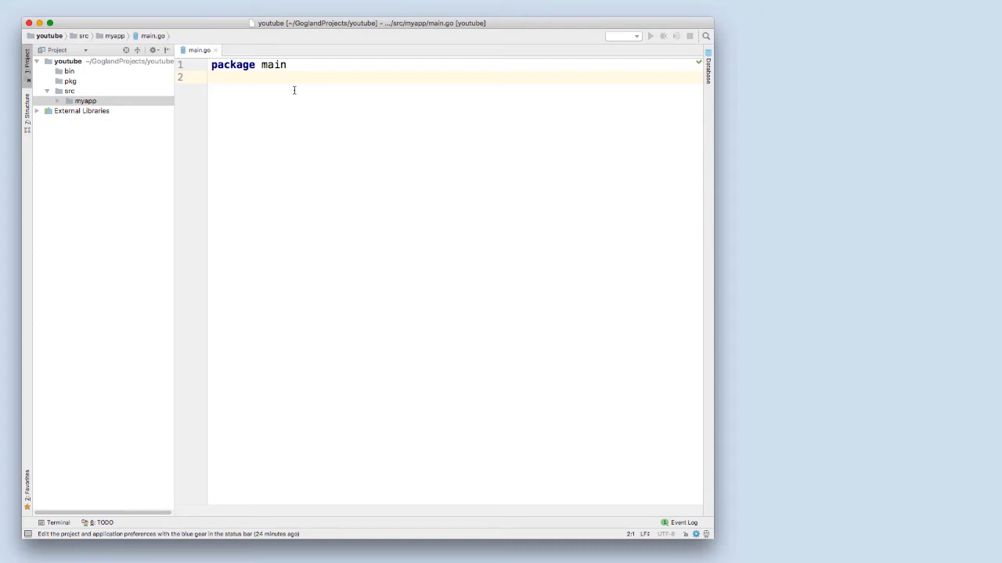
{"action": "mouse_move", "coordinate": [70, 80]}
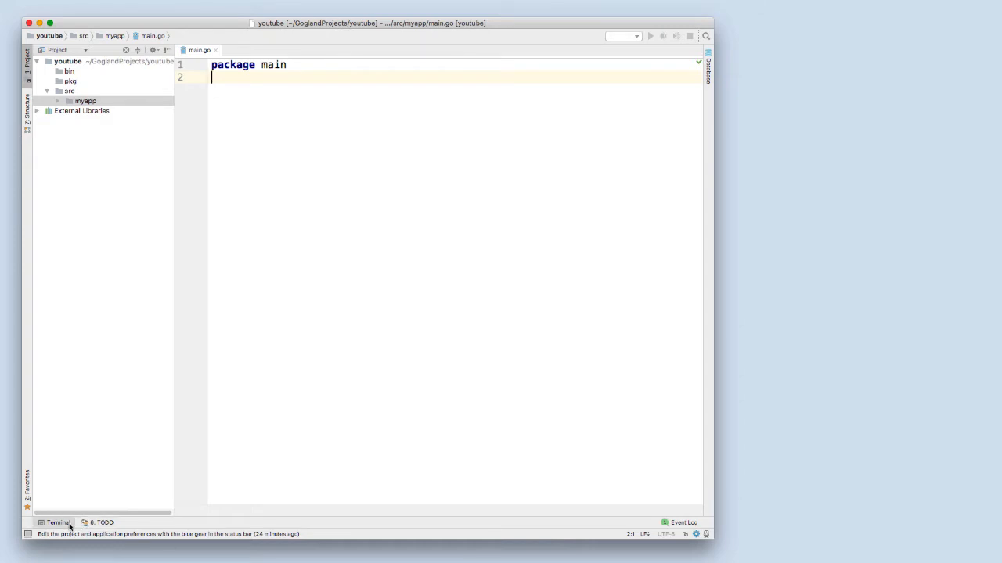
- In the IDE terminal, export GOPATH=/Users/.../GoglandProjects/youtube/
{"action": "left_click", "coordinate": [55, 524]}
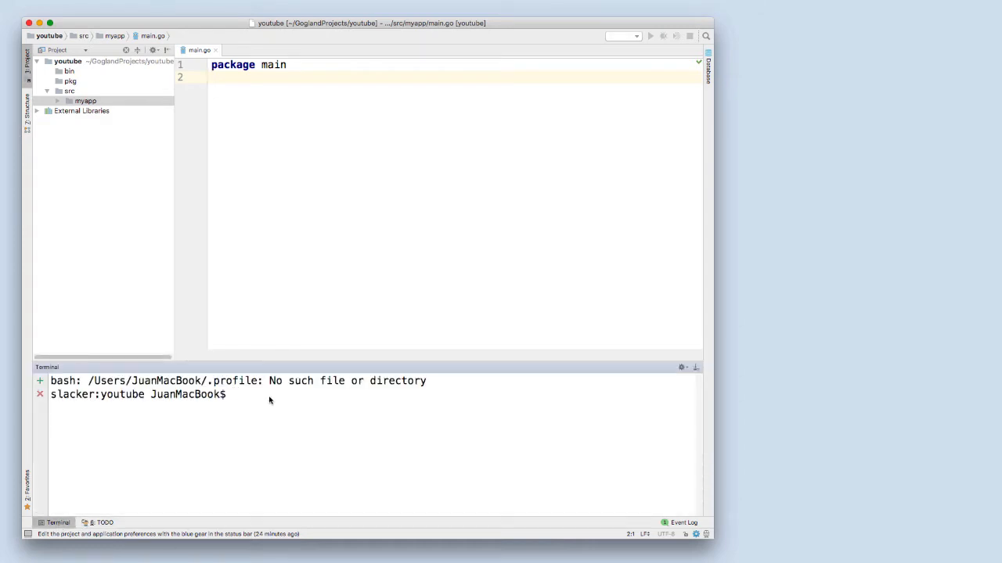
{"action": "type", "text": "expo"}
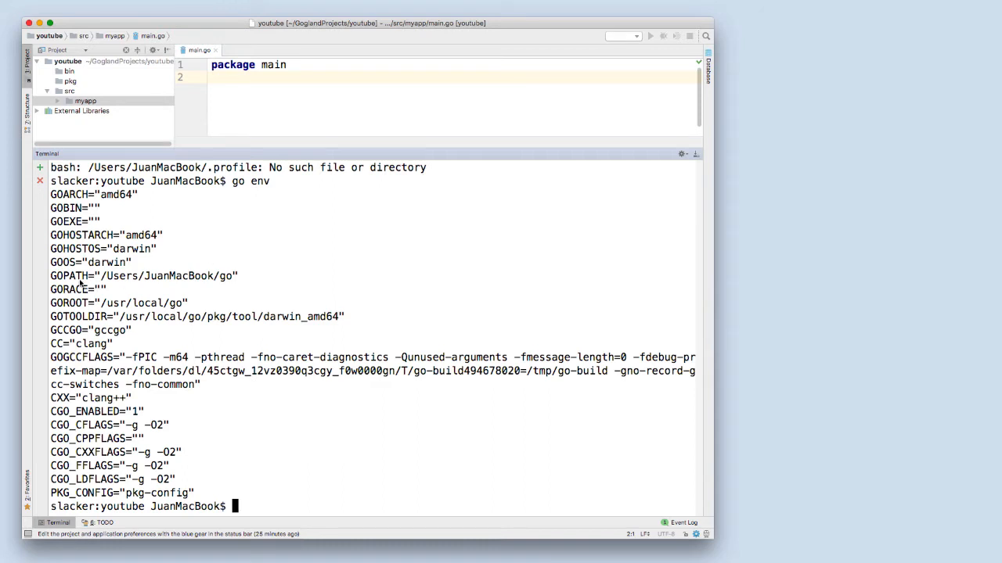
{"action": "mouse_move", "coordinate": [144, 224]}
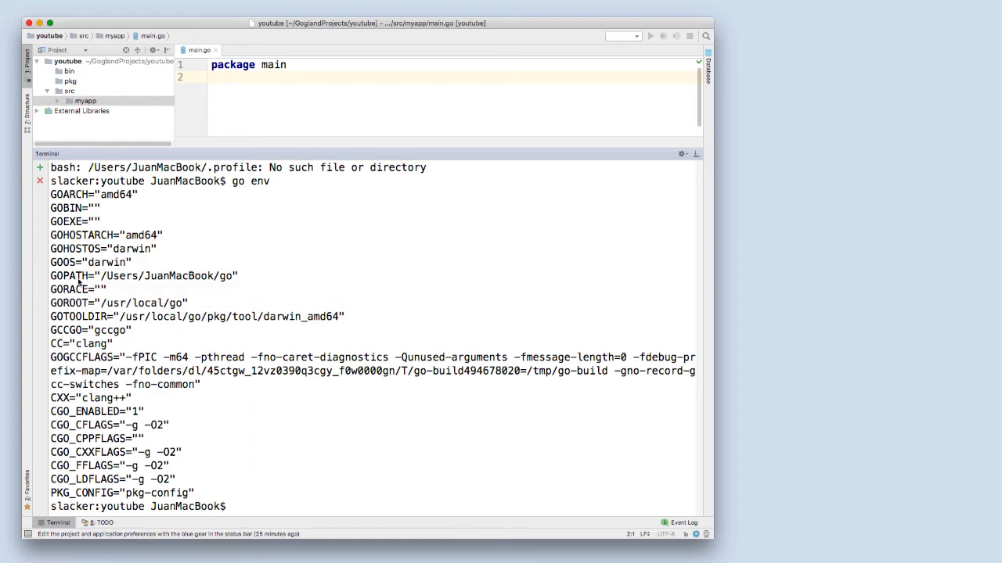
{"action": "mouse_move", "coordinate": [167, 281]}
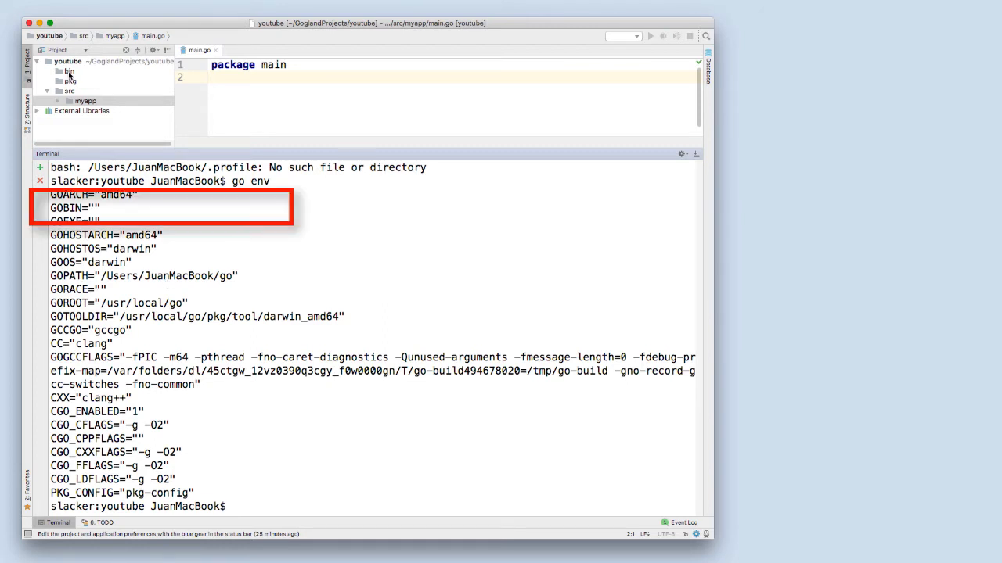
{"action": "mouse_move", "coordinate": [162, 236]}
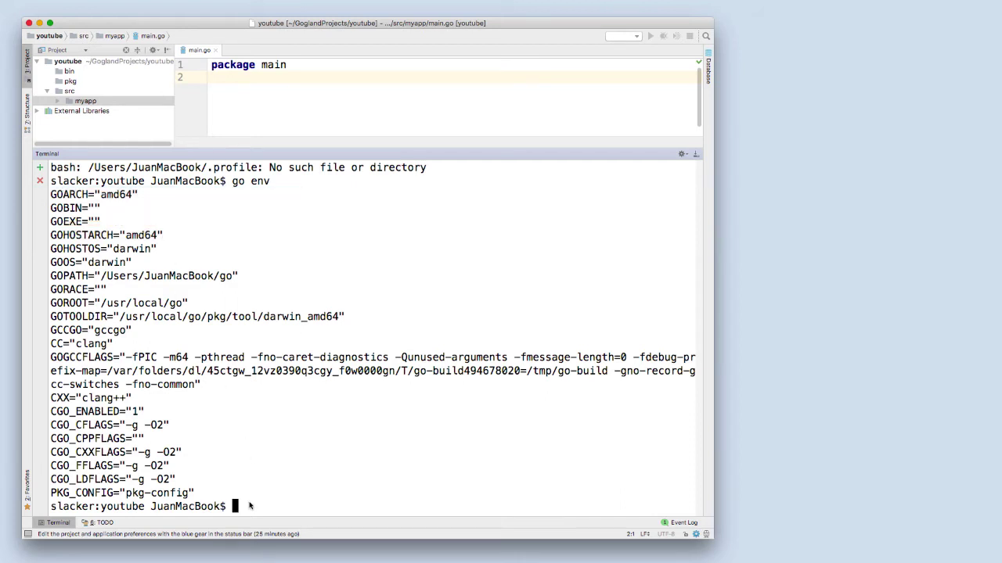
{"action": "type", "text": "export GO"}
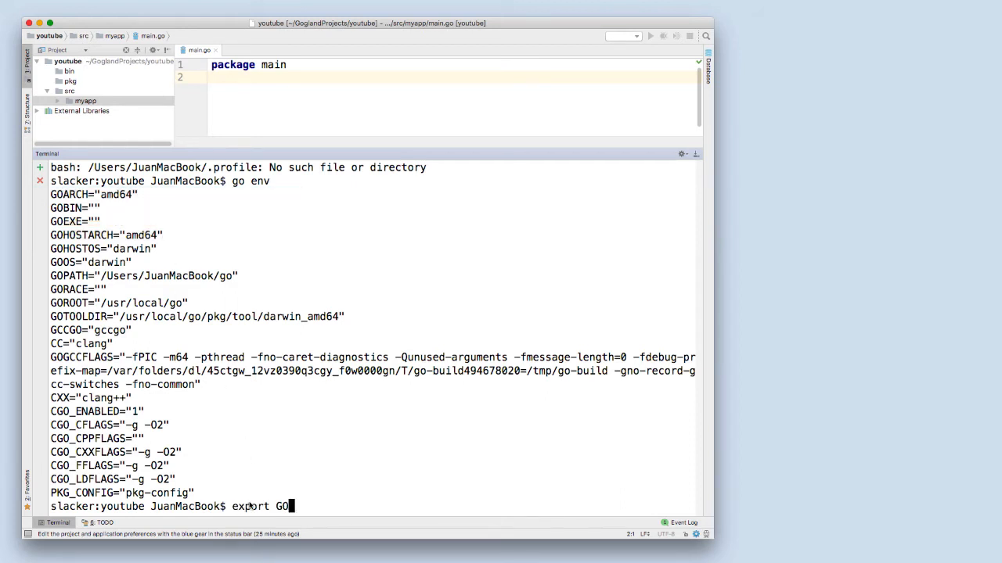
{"action": "type", "text": "PATH=/"}
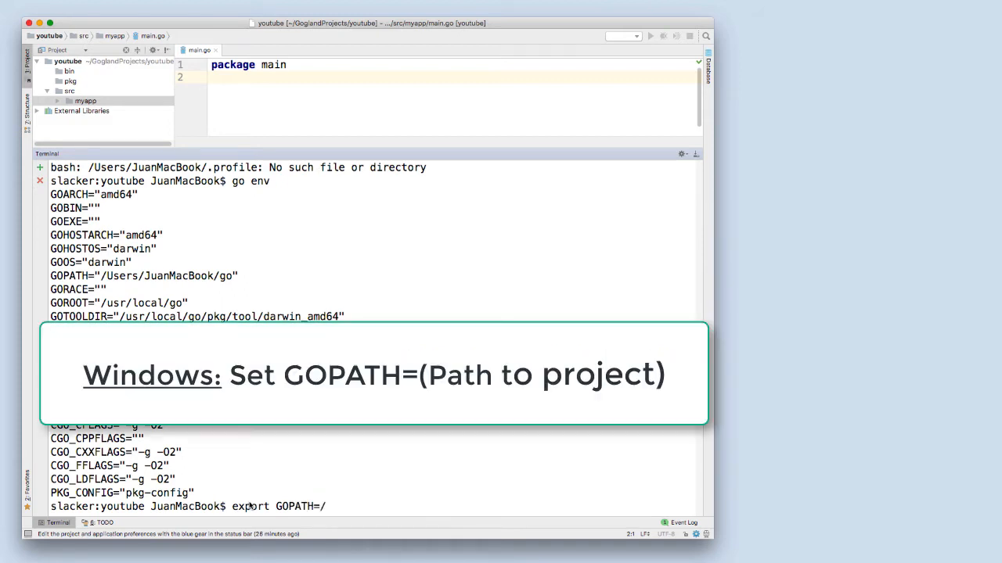
{"action": "type", "text": "Users/JuanMacBook/"}
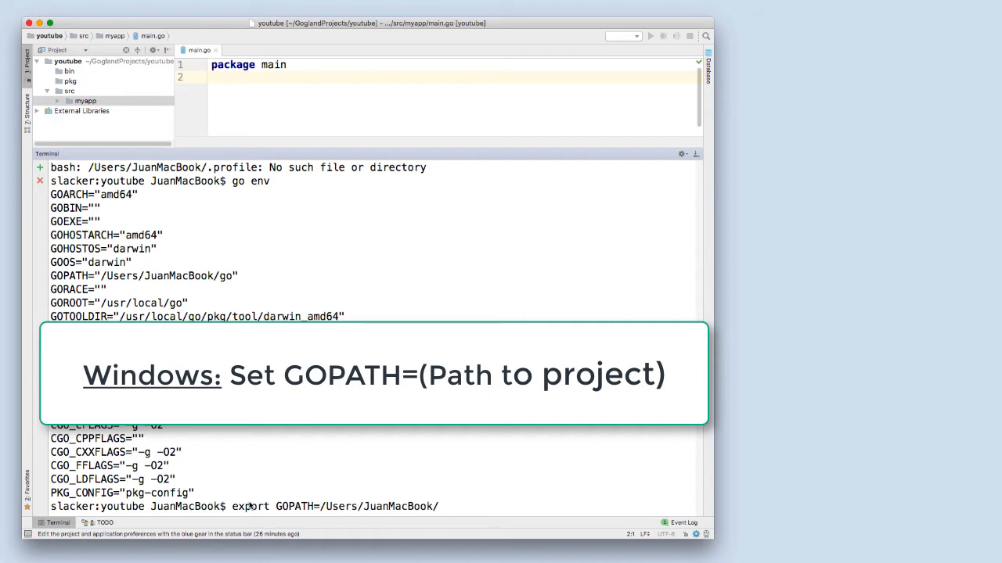
{"action": "type", "text": "g"}
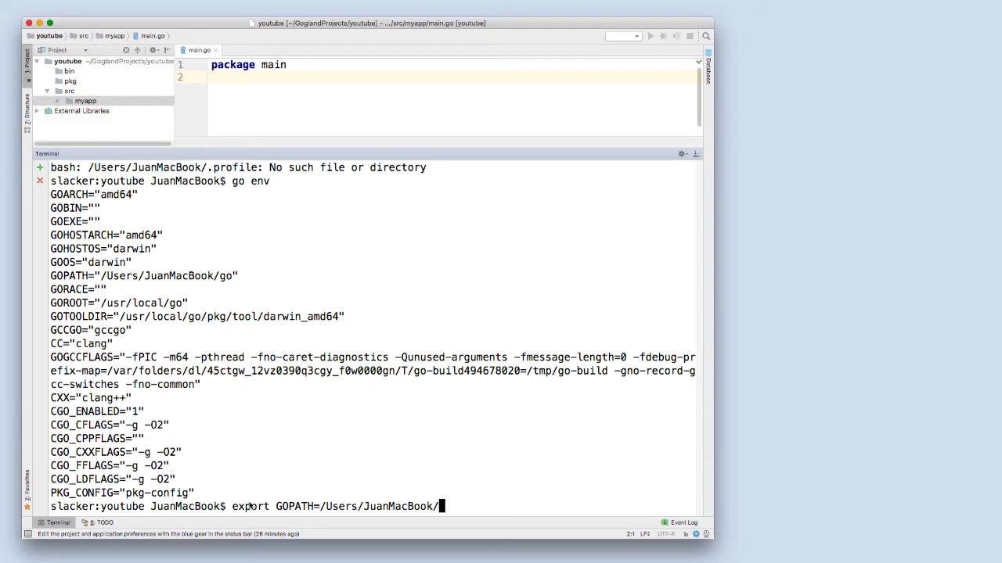
{"action": "type", "text": "Gog"}
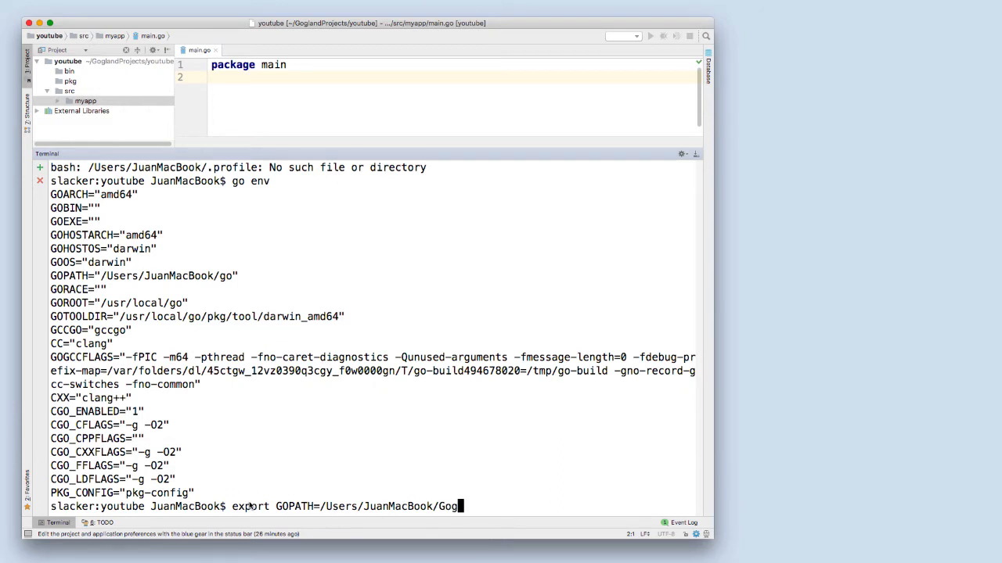
{"action": "type", "text": "landProjects/youtube/"}
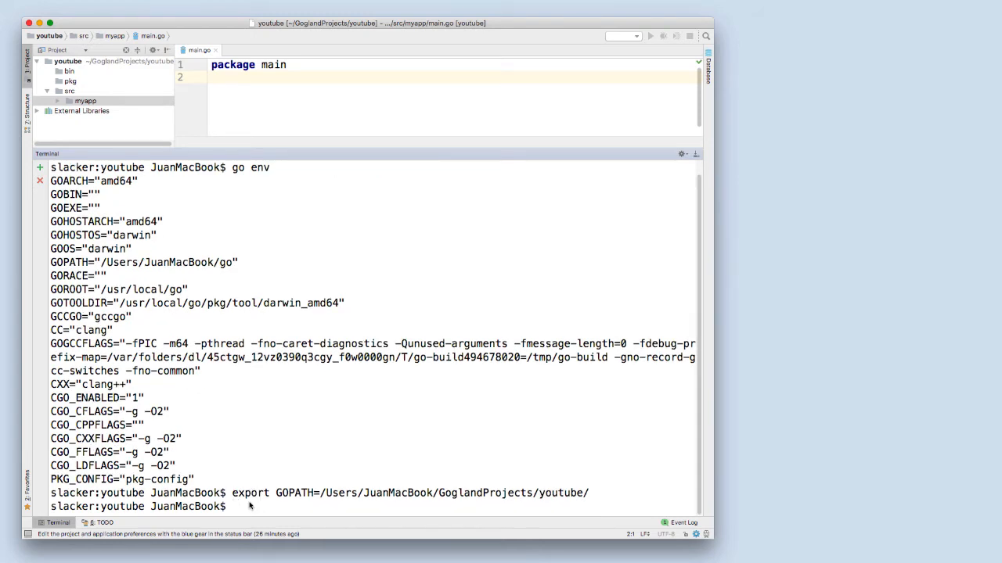
- Export GOBIN to the youtube project's bin folder under /Users/JuanMacBook
{"action": "type", "text": "export"}
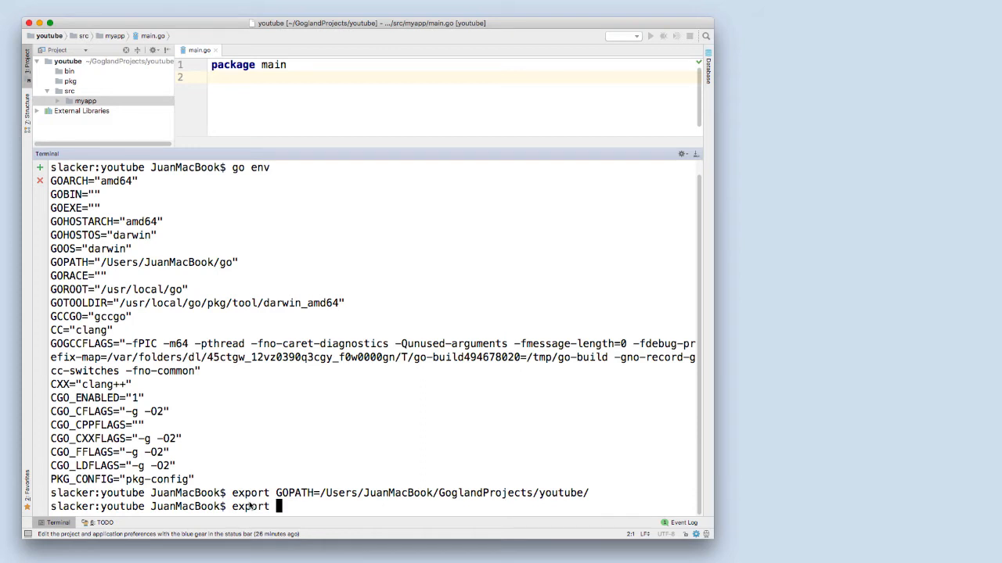
{"action": "type", "text": "GOBIN=/"}
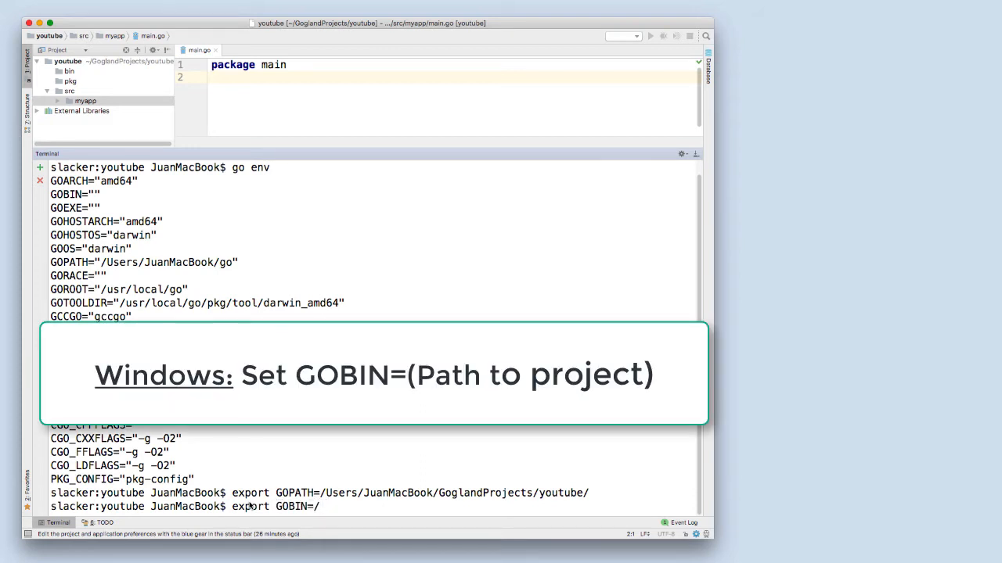
{"action": "type", "text": "Users/JuanMacBook/"}
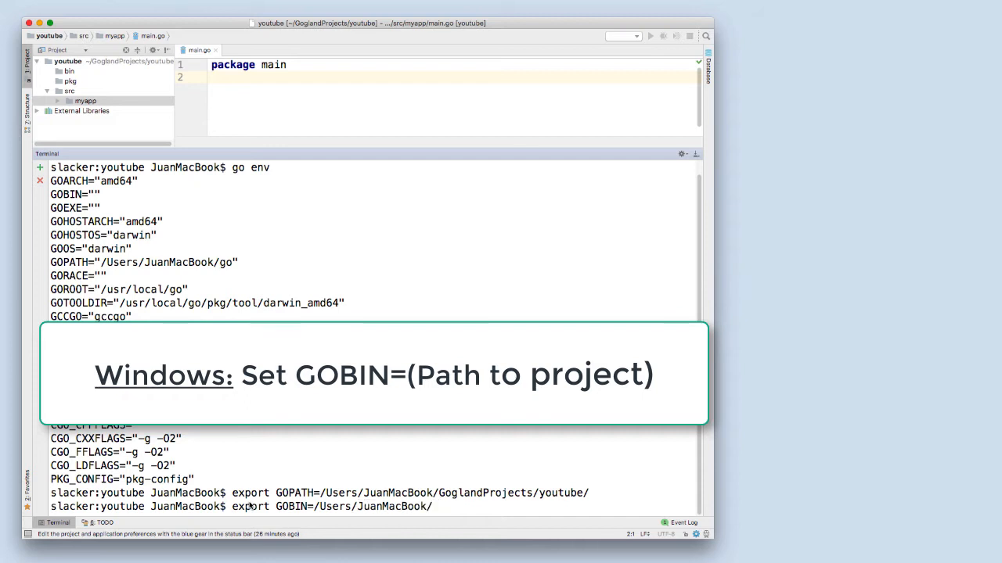
{"action": "type", "text": "GoglandProjects/youtube/bin/"}
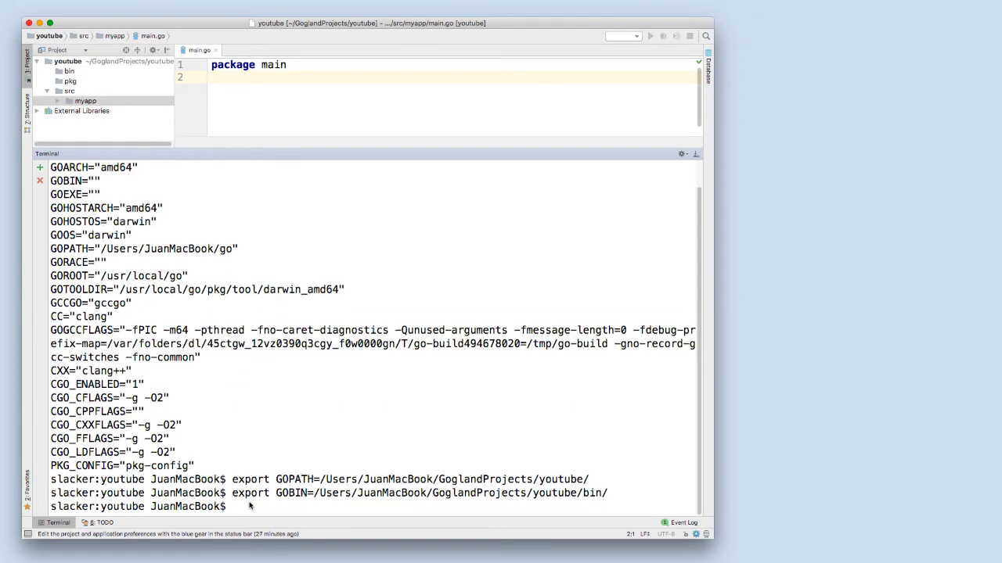
{"action": "type", "text": "clear"}
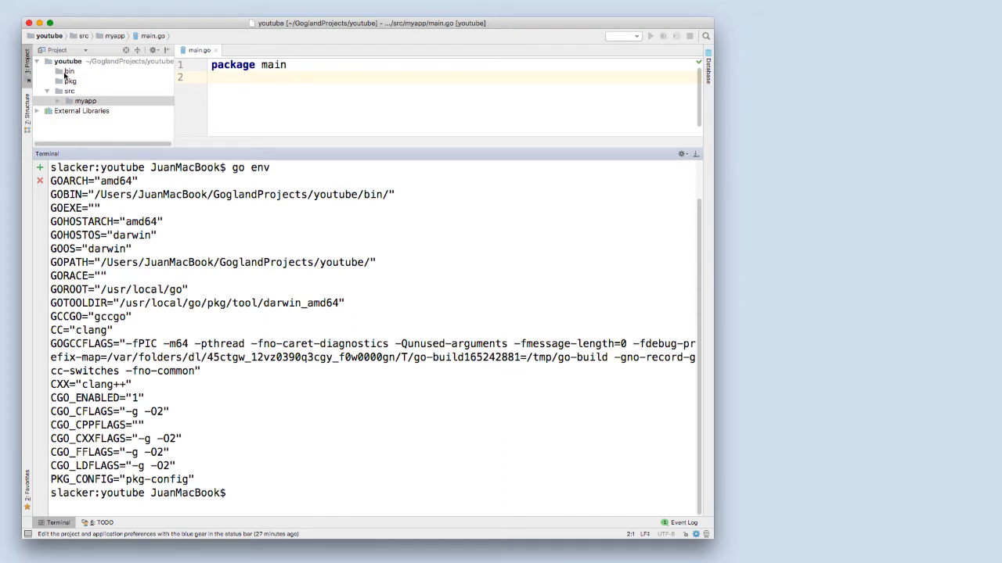
{"action": "mouse_move", "coordinate": [123, 95]}
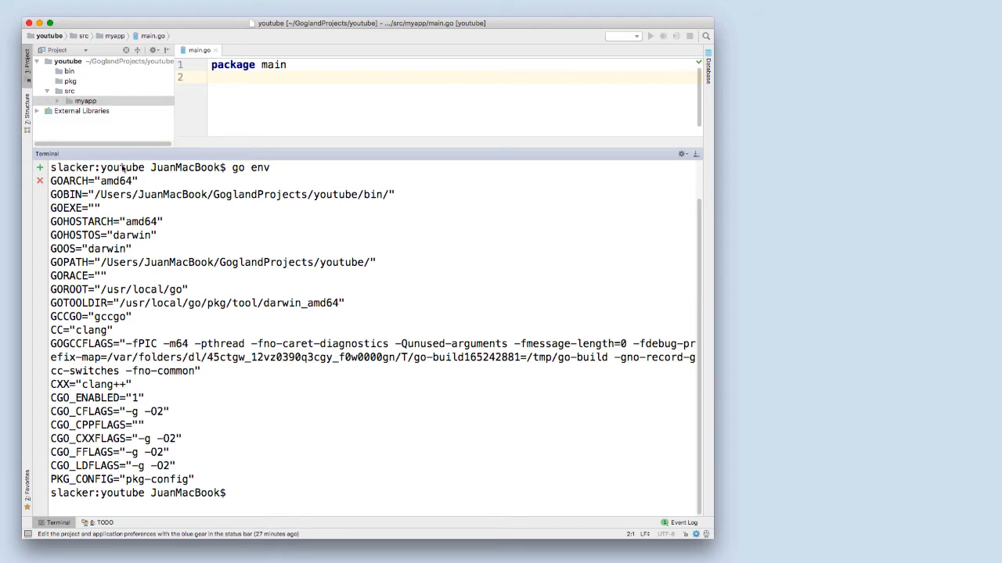
{"action": "mouse_move", "coordinate": [76, 249]}
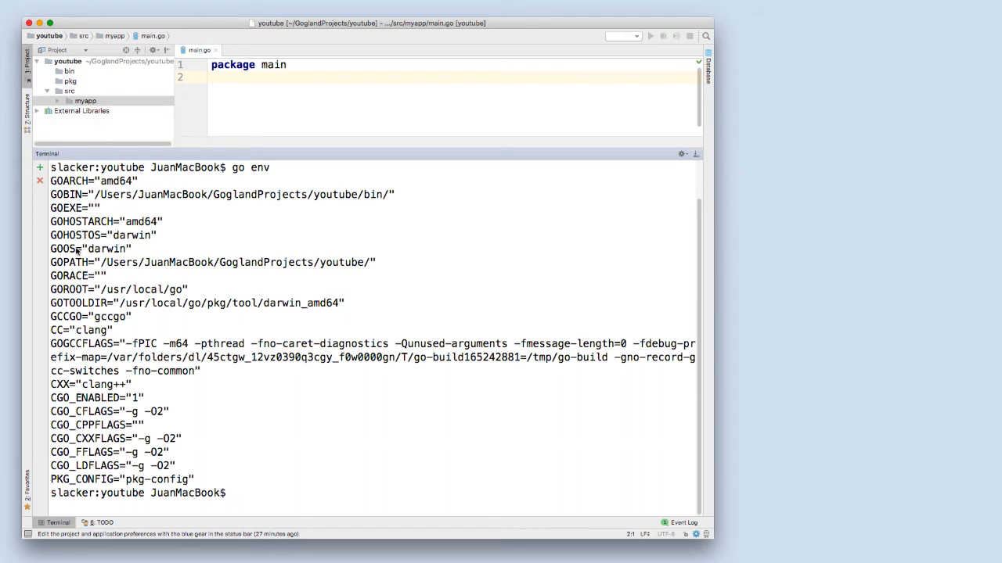
- Clear the terminal and rerun go env to check GOPATH and GOBIN
{"action": "type", "text": "c"}
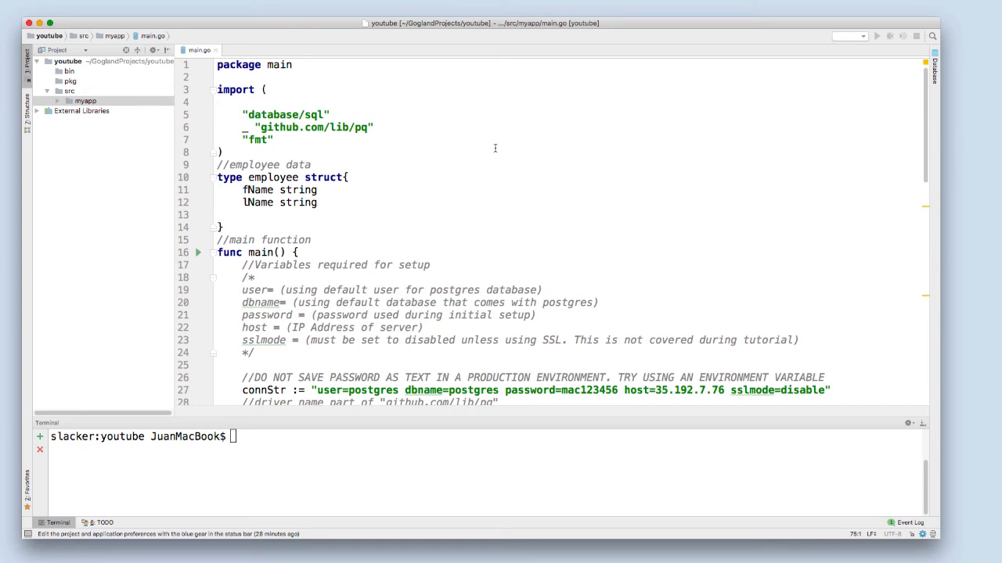
{"action": "mouse_move", "coordinate": [419, 117]}
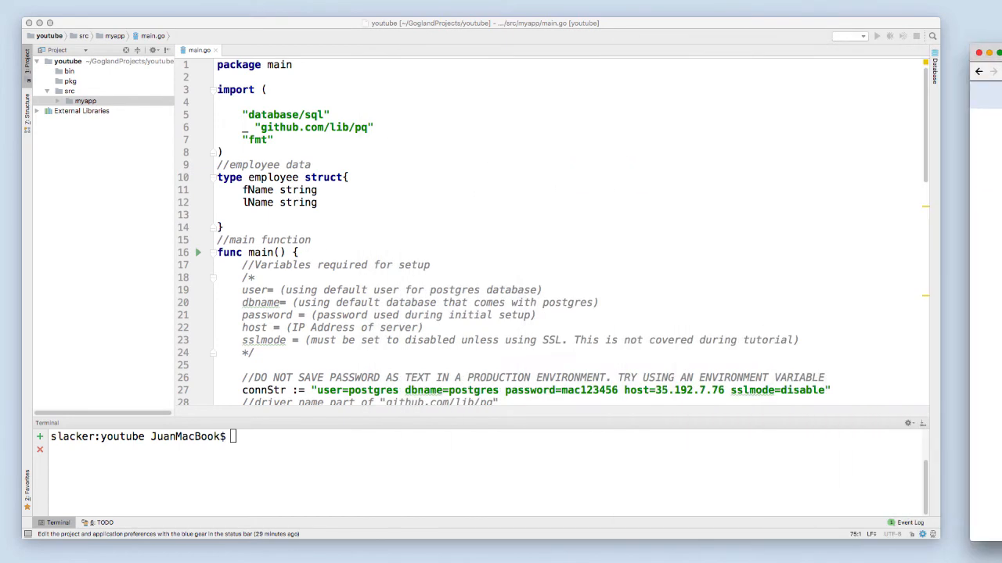
- Run 'go get github.com/lib/pq' and expand src and pkg to see the package
{"action": "right_click", "coordinate": [328, 127]}
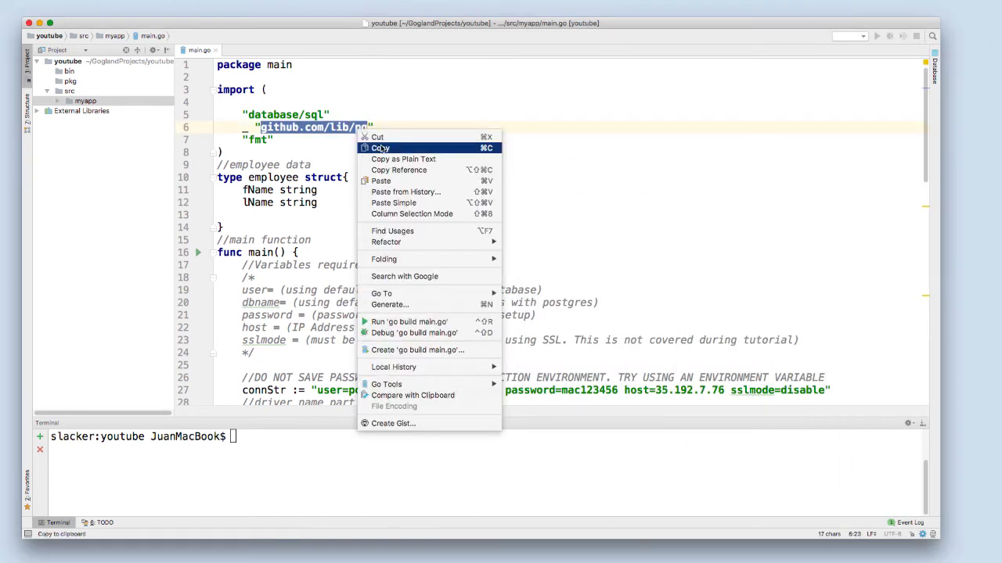
{"action": "type", "text": "g"}
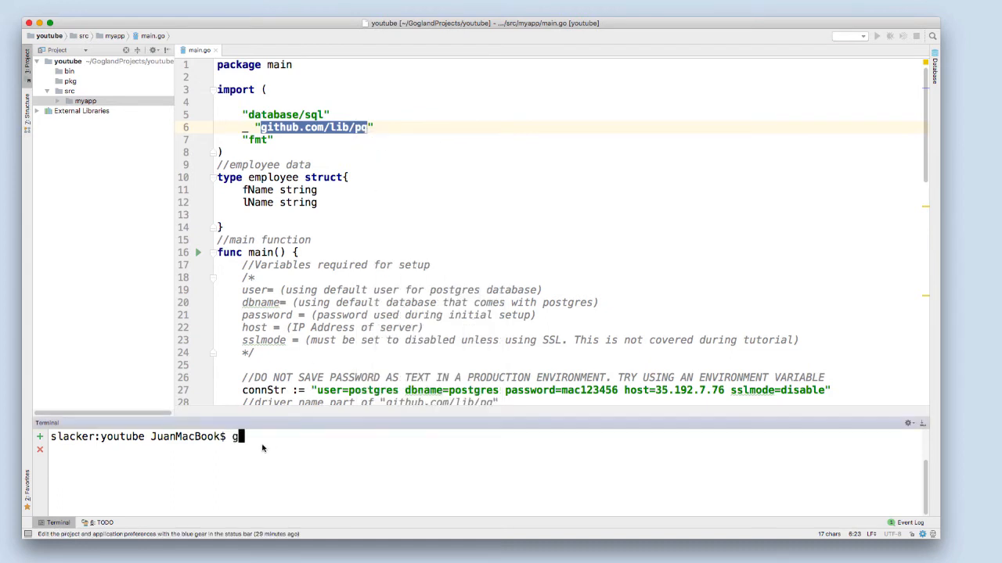
{"action": "type", "text": "o get"}
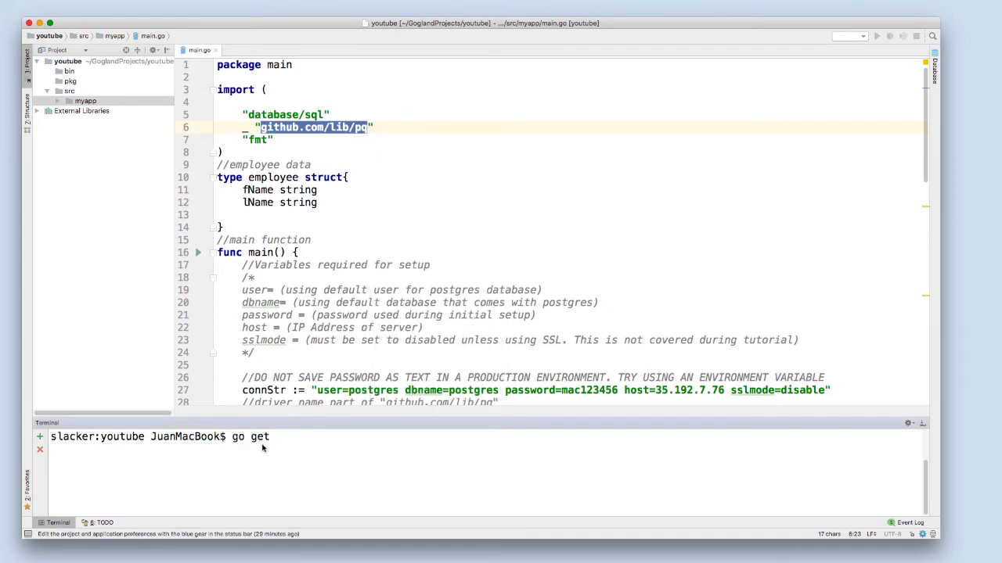
{"action": "type", "text": "github.com/lib/pq"}
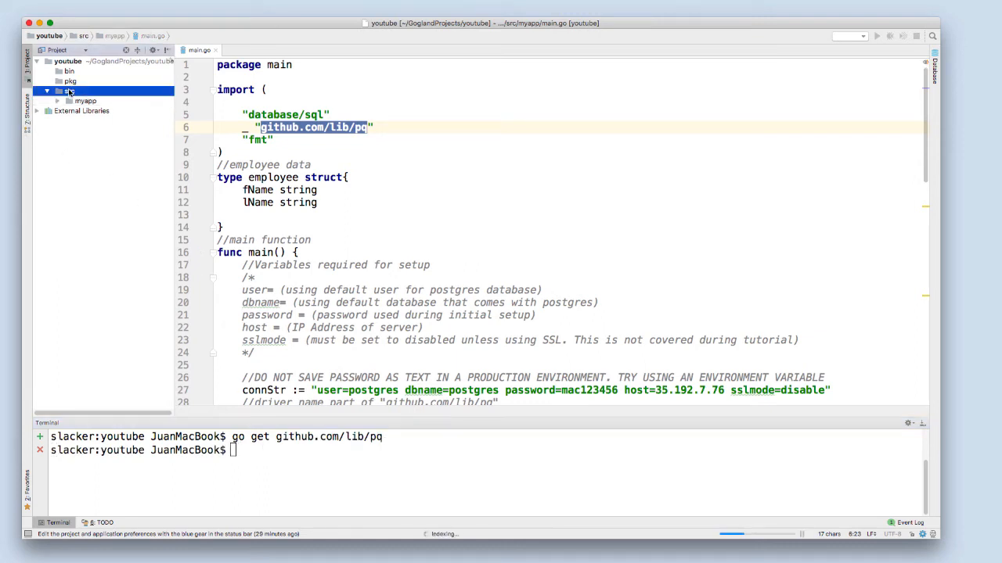
{"action": "left_click", "coordinate": [69, 101]}
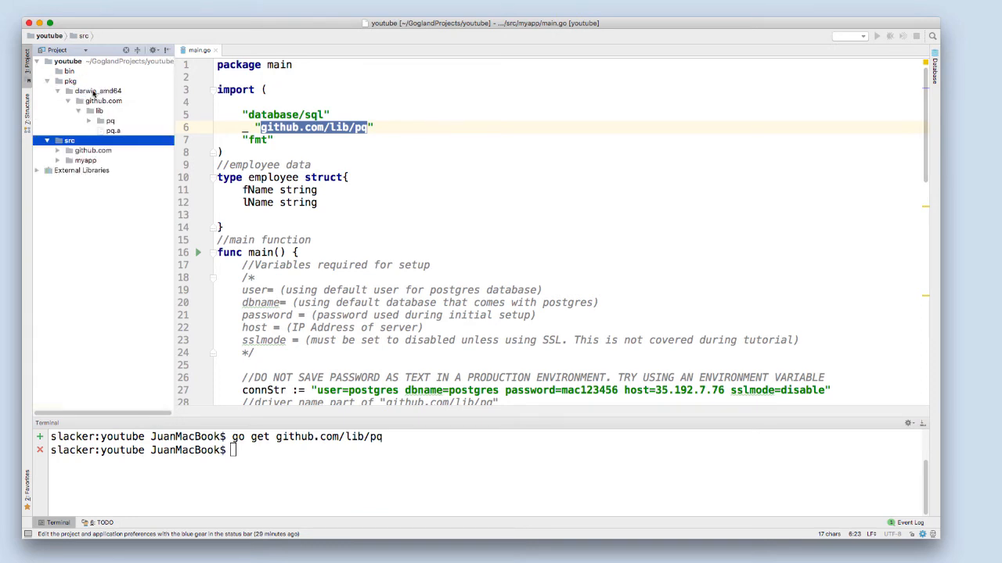
{"action": "mouse_move", "coordinate": [114, 122]}
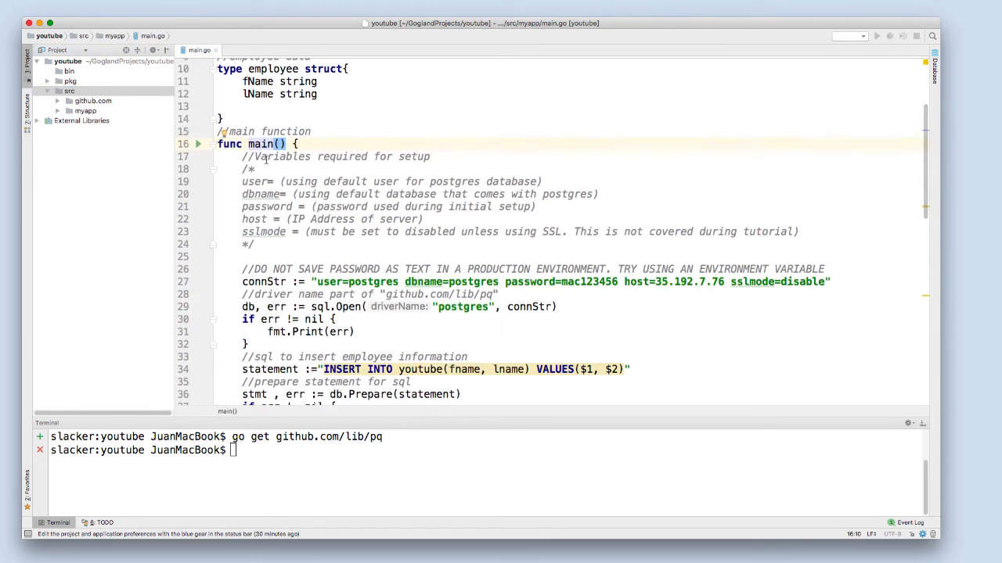
{"action": "scroll", "scroll_direction": "down", "scroll_amount": 3}
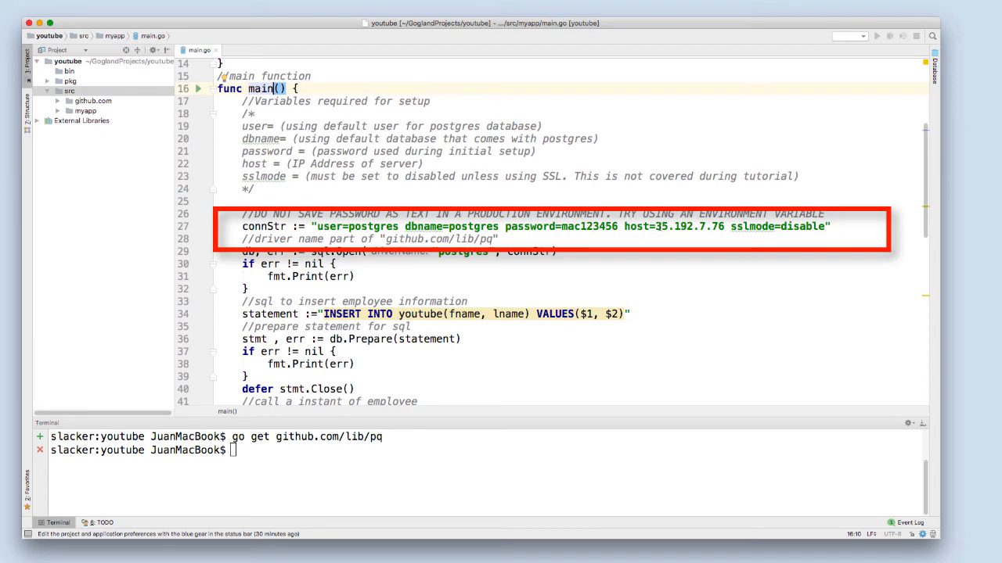
{"action": "mouse_move", "coordinate": [759, 230]}
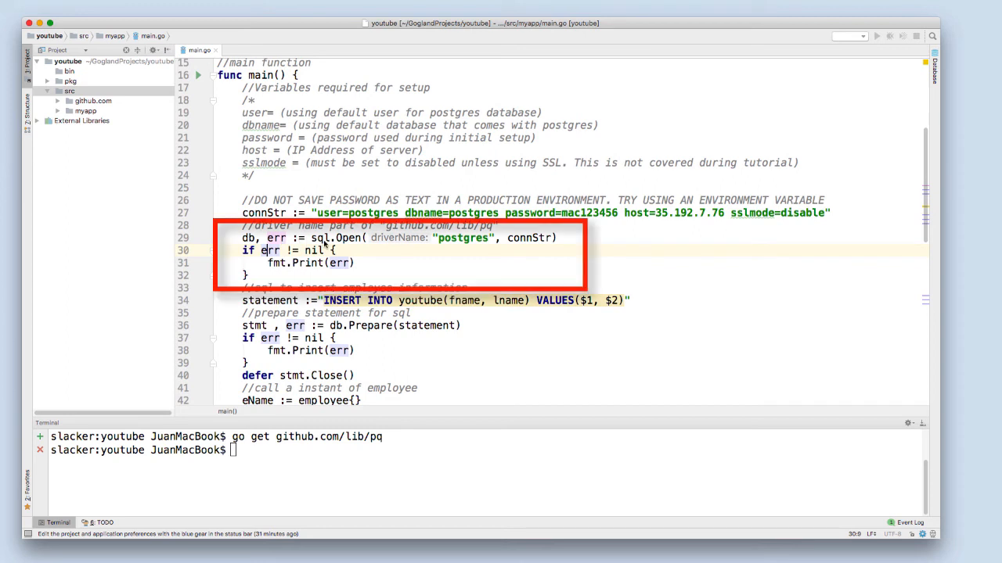
{"action": "mouse_move", "coordinate": [450, 241]}
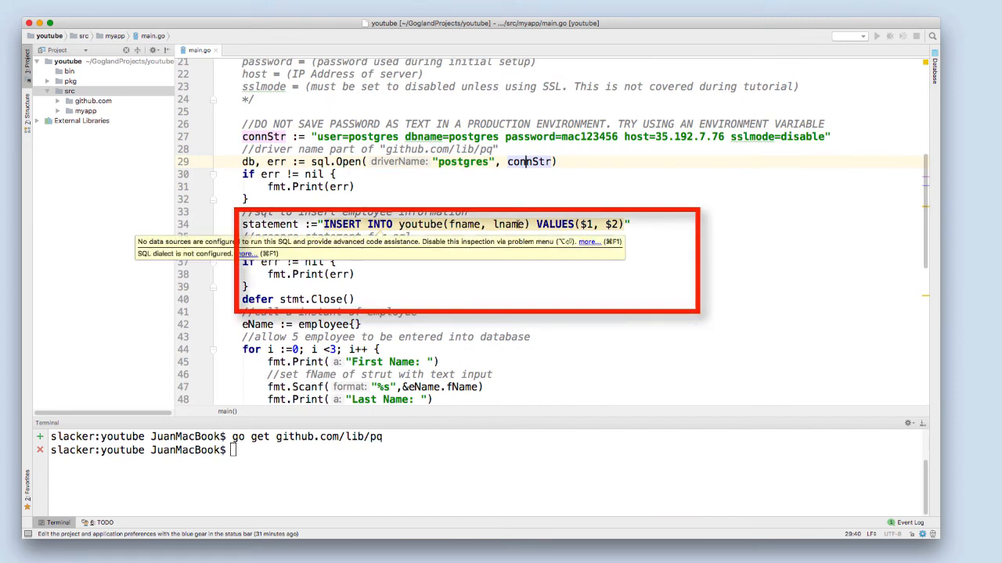
{"action": "left_click", "coordinate": [366, 263]}
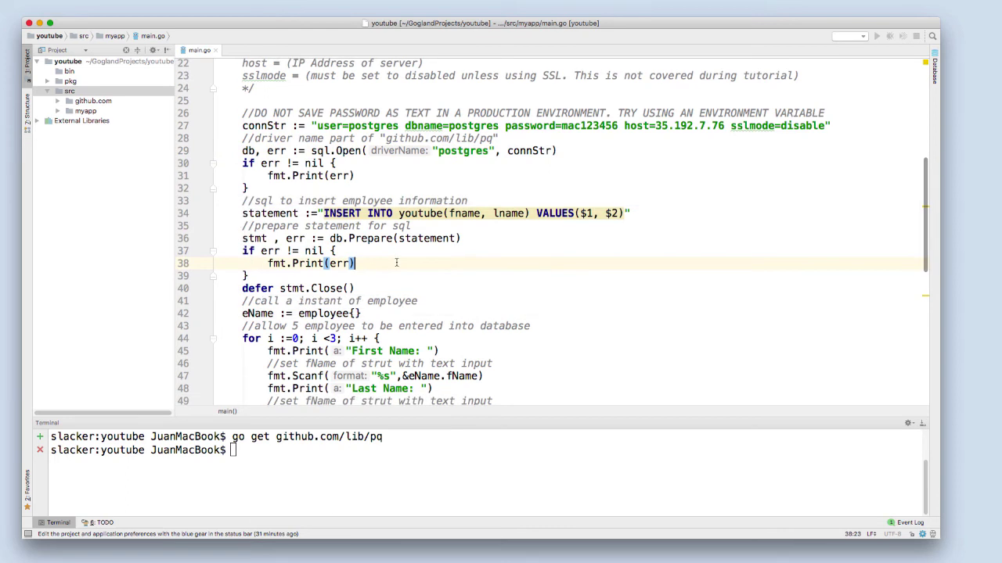
{"action": "scroll", "scroll_direction": "down", "scroll_amount": 3}
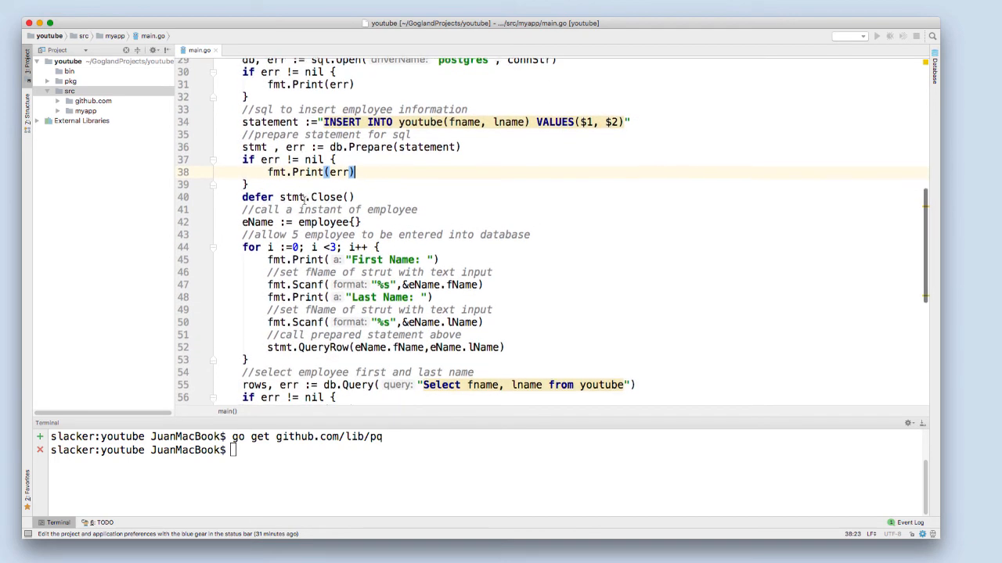
{"action": "scroll", "scroll_direction": "down", "scroll_amount": 3}
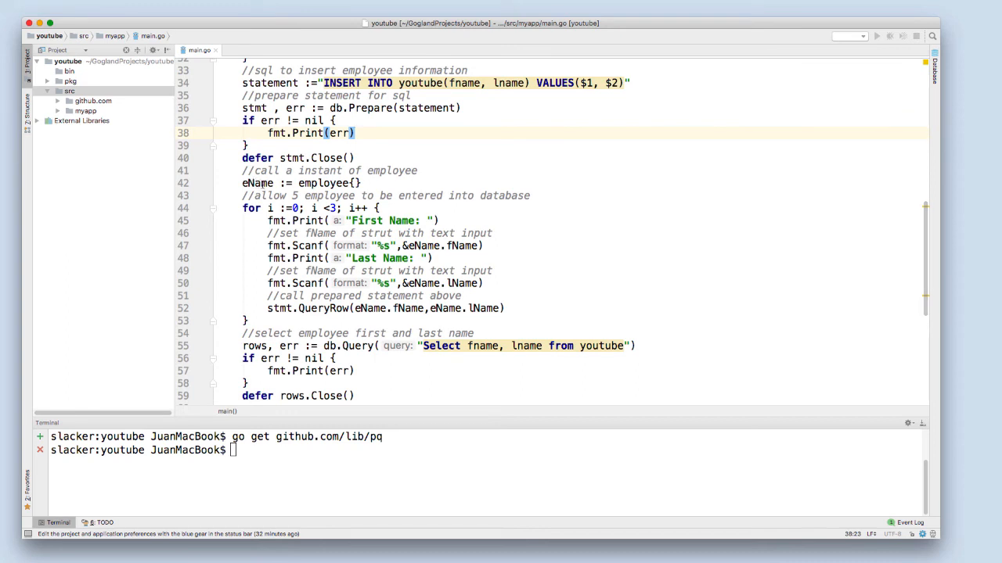
{"action": "scroll", "scroll_direction": "down", "scroll_amount": 3}
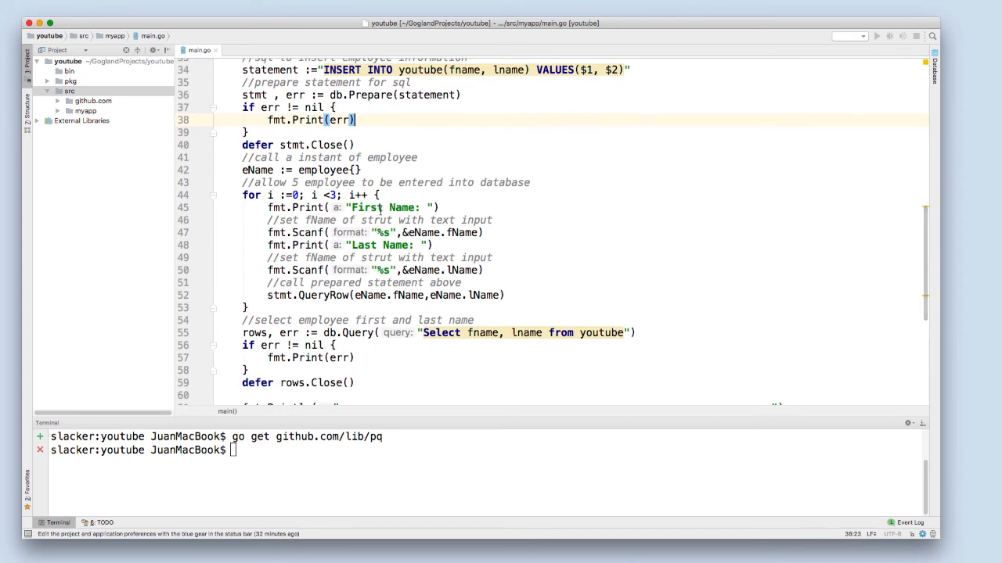
{"action": "double_click", "coordinate": [438, 232]}
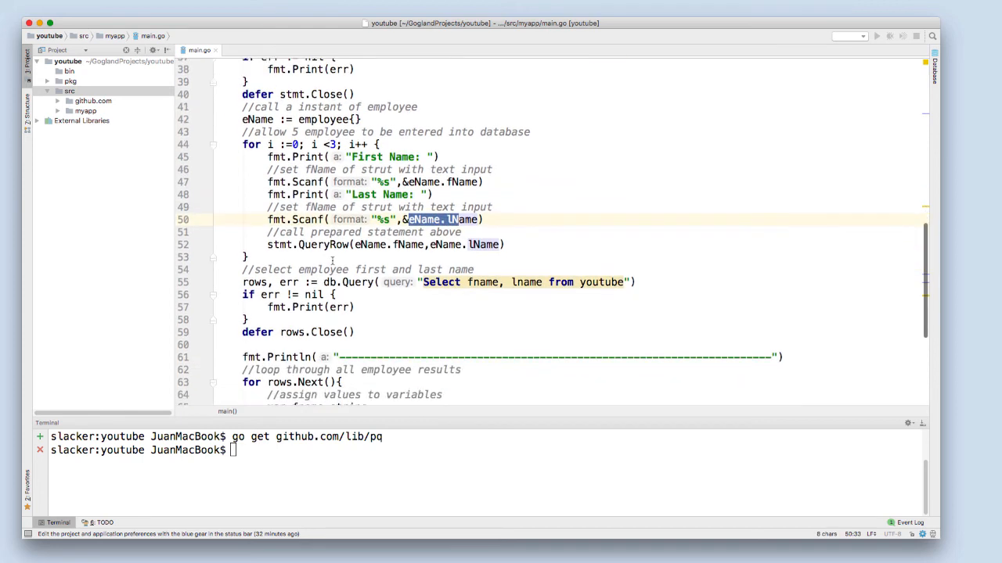
{"action": "scroll", "scroll_direction": "down", "scroll_amount": 3}
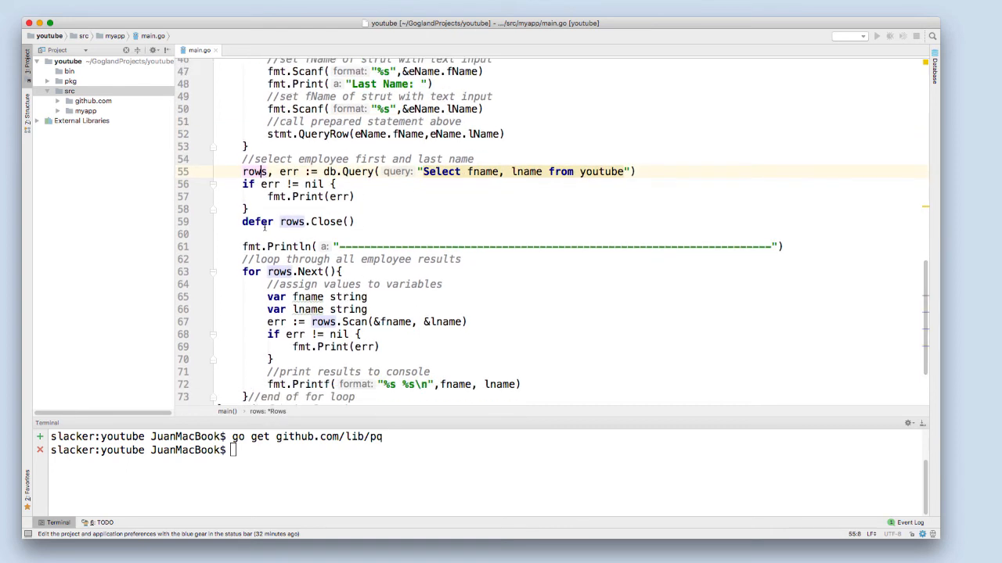
{"action": "scroll", "scroll_direction": "down", "scroll_amount": 3}
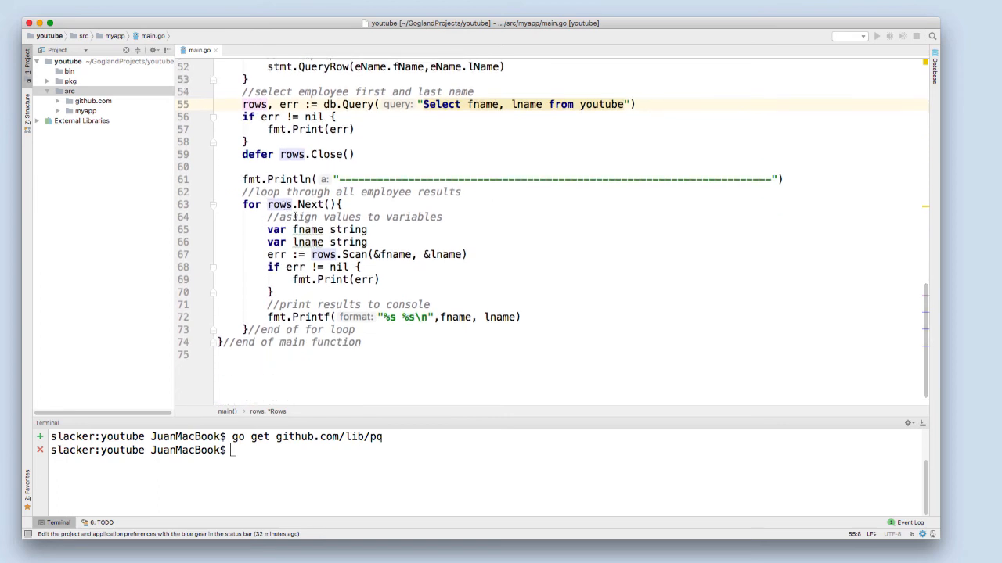
{"action": "scroll", "scroll_direction": "down", "scroll_amount": 3}
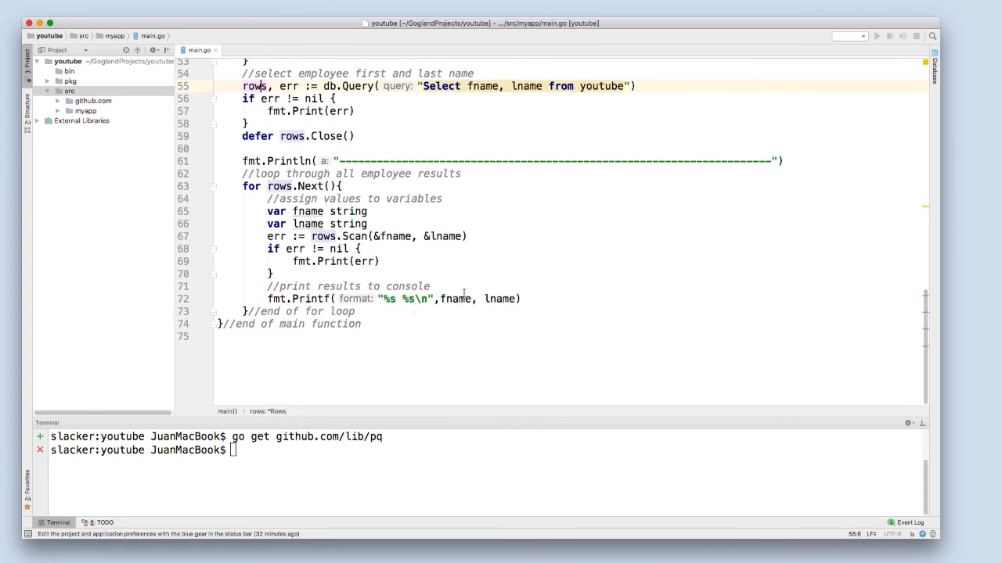
{"action": "mouse_move", "coordinate": [358, 468]}
{"action": "type", "text": "go "}
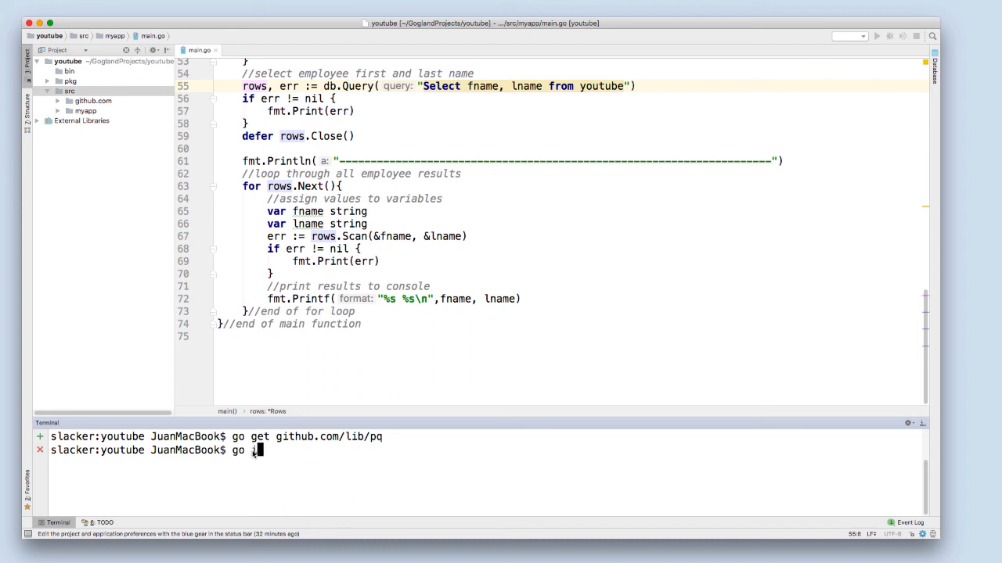
- Run 'go install src/myapp/main.go' and reveal the built main binary in bin
{"action": "type", "text": "install src/myapp/main.go"}
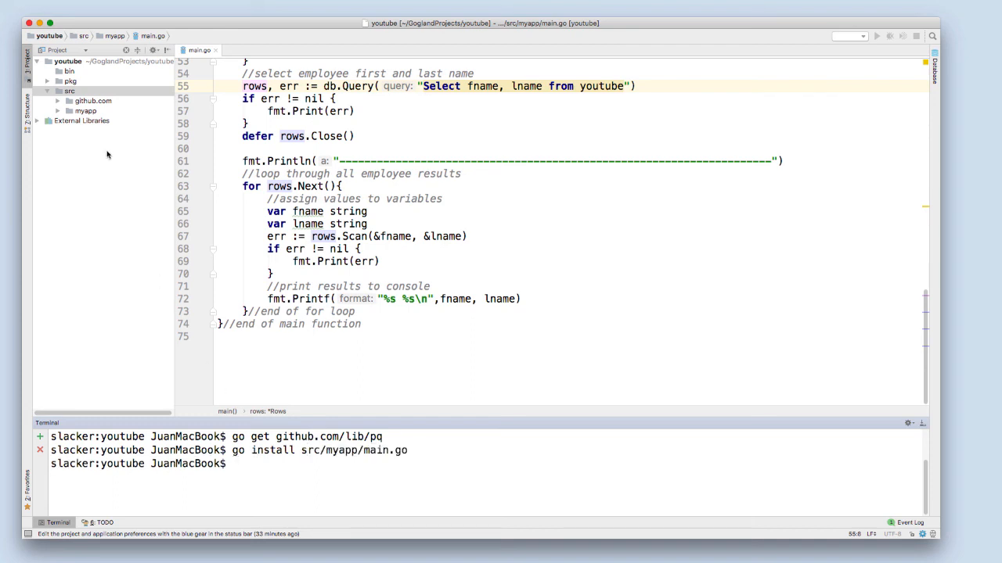
{"action": "left_click", "coordinate": [70, 72]}
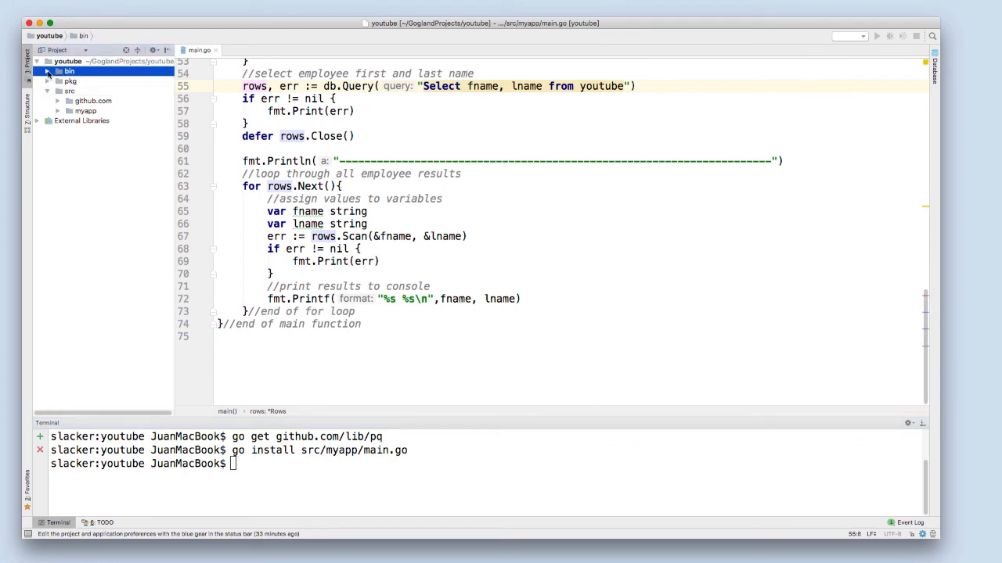
{"action": "left_click", "coordinate": [52, 73]}
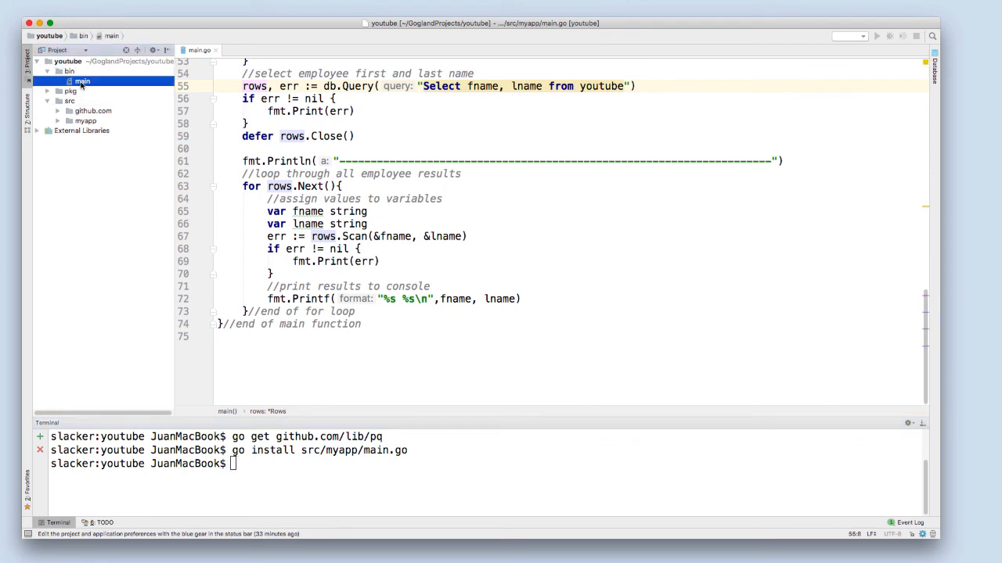
{"action": "right_click", "coordinate": [85, 80]}
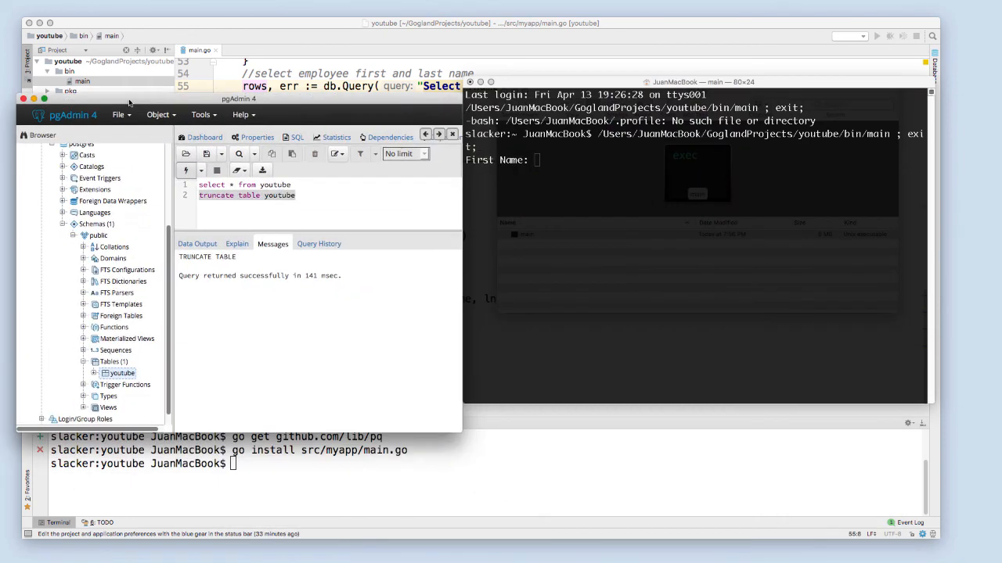
- Enter John Smith, Julie Walters and Alex Jones, then execute 'select * from youtube'
{"action": "type", "text": "John"}
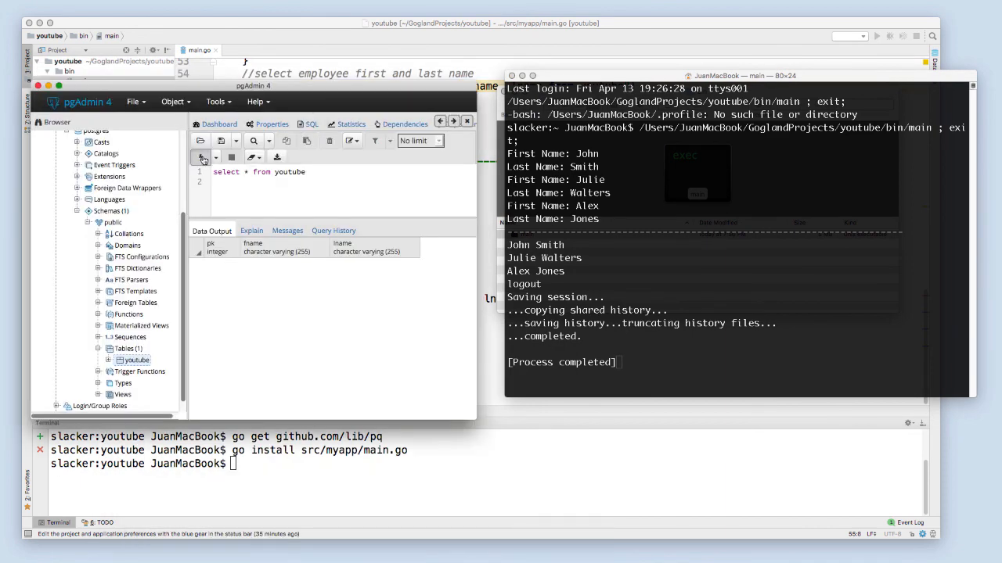
{"action": "left_click", "coordinate": [200, 158]}
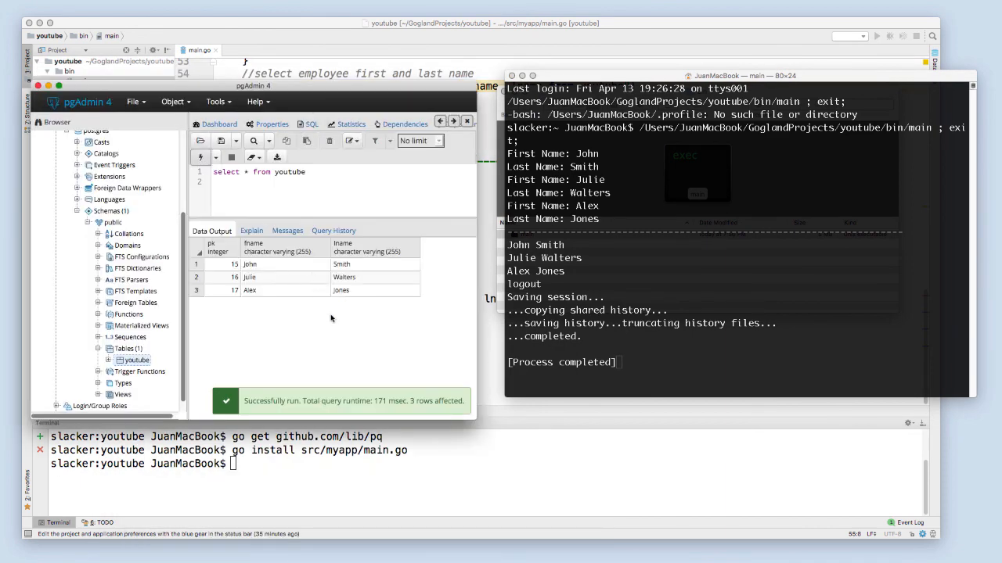